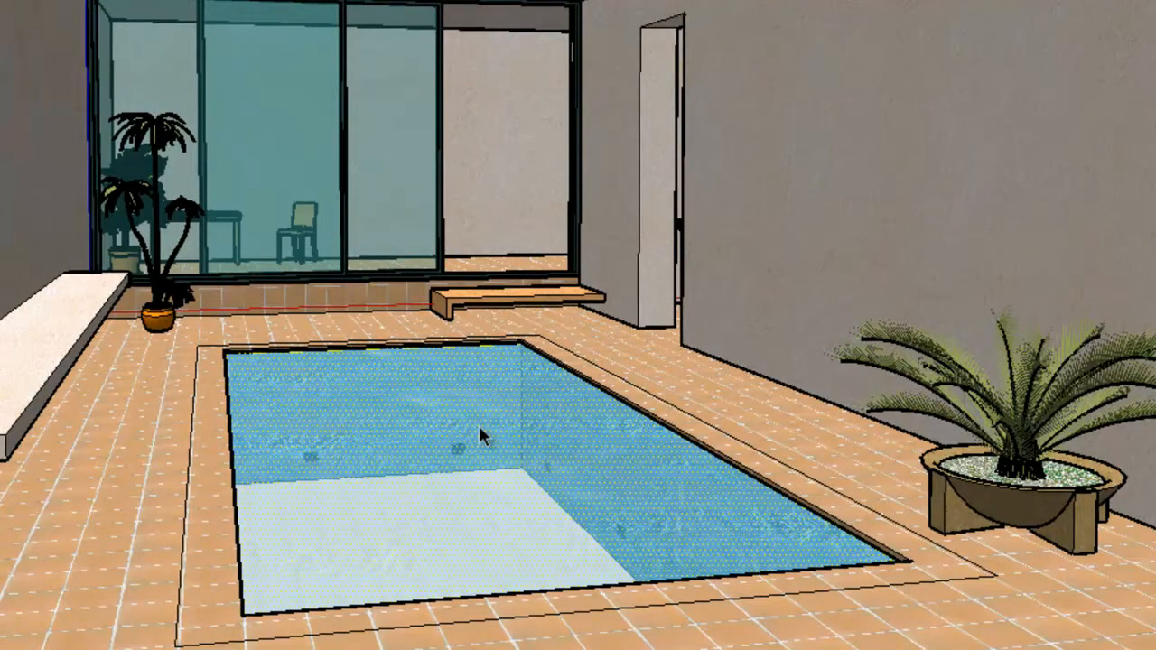
Group the pool water face and set that group as a flat mirror.
right_click(483, 438)
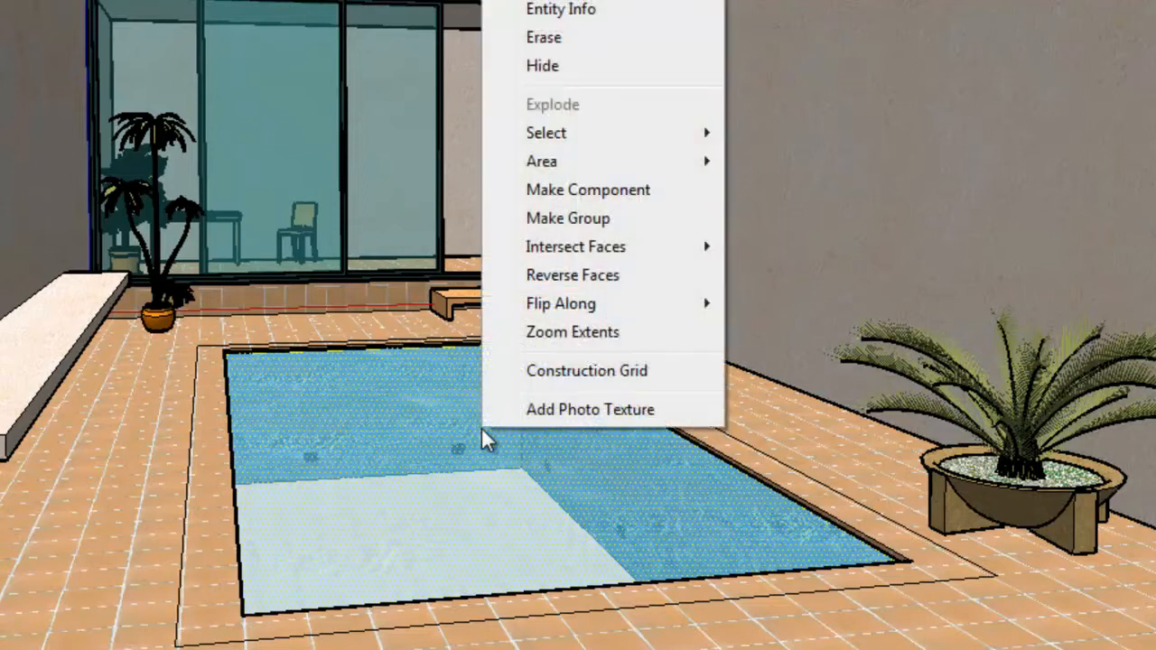
mouse_move(592, 233)
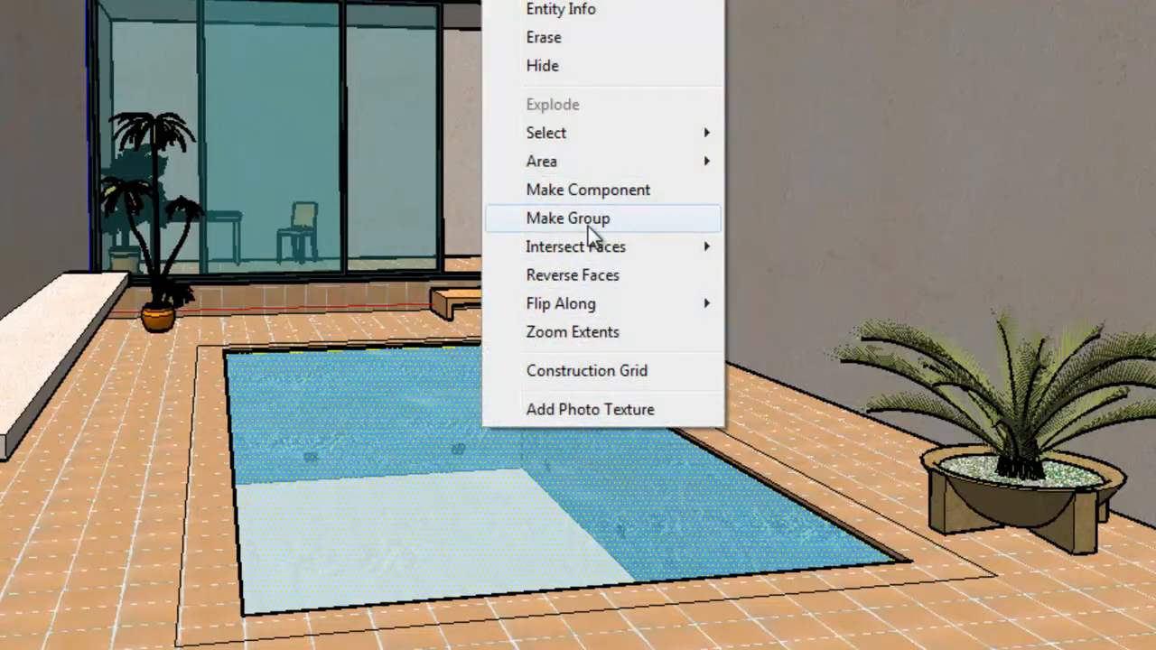
click(567, 217)
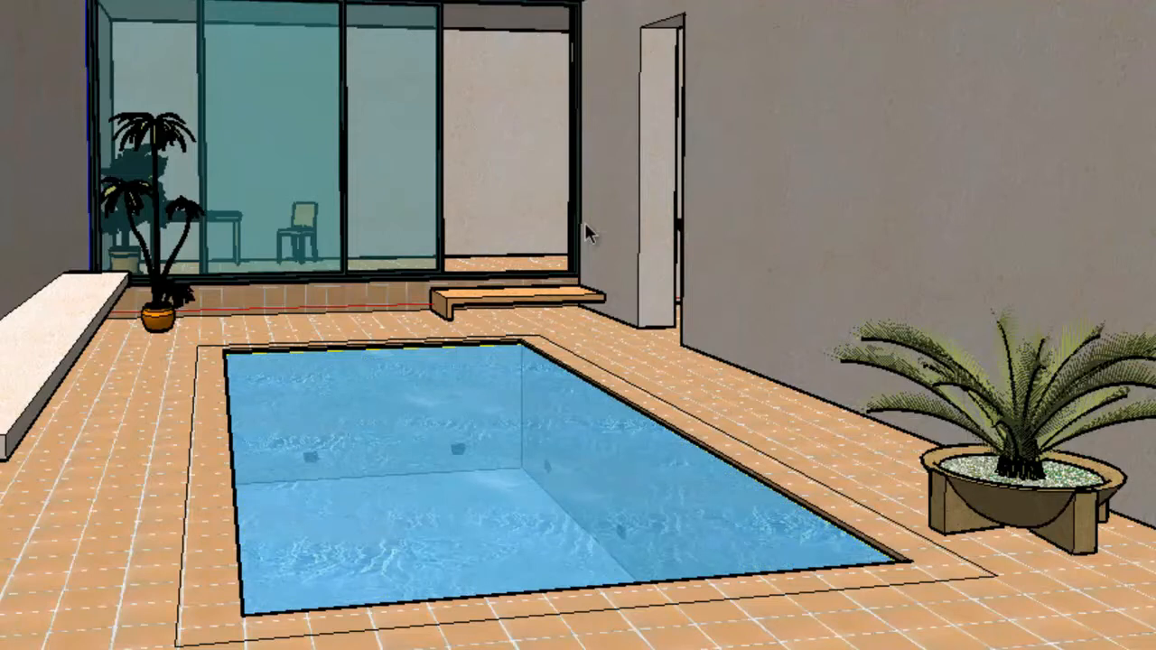
mouse_move(376, 481)
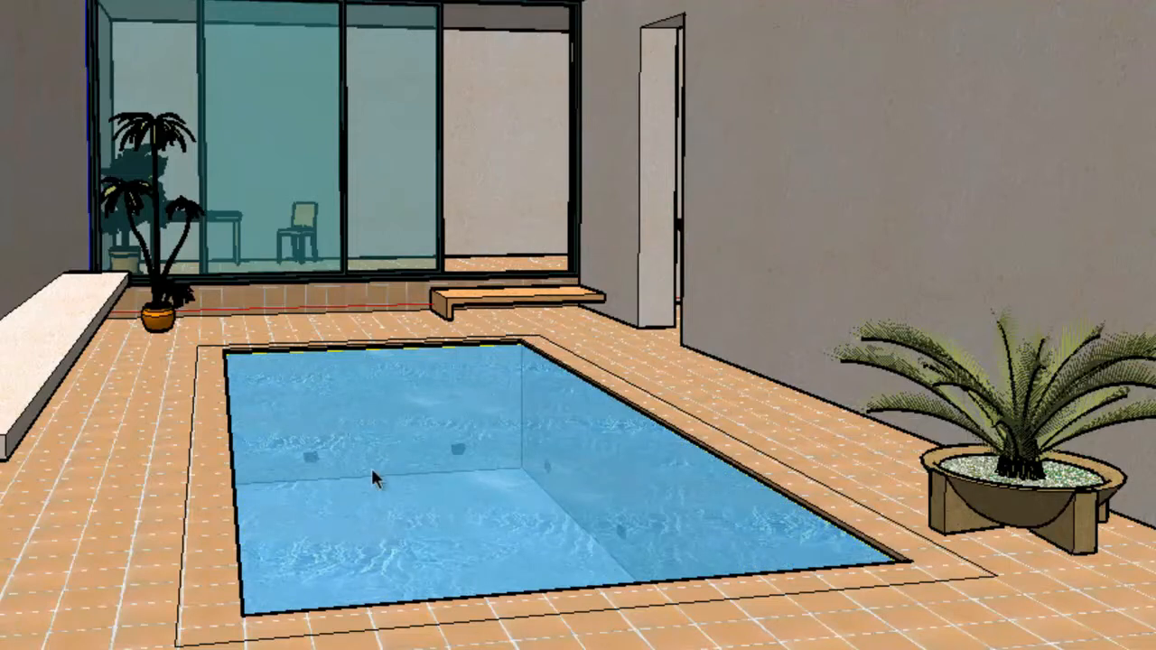
right_click(375, 479)
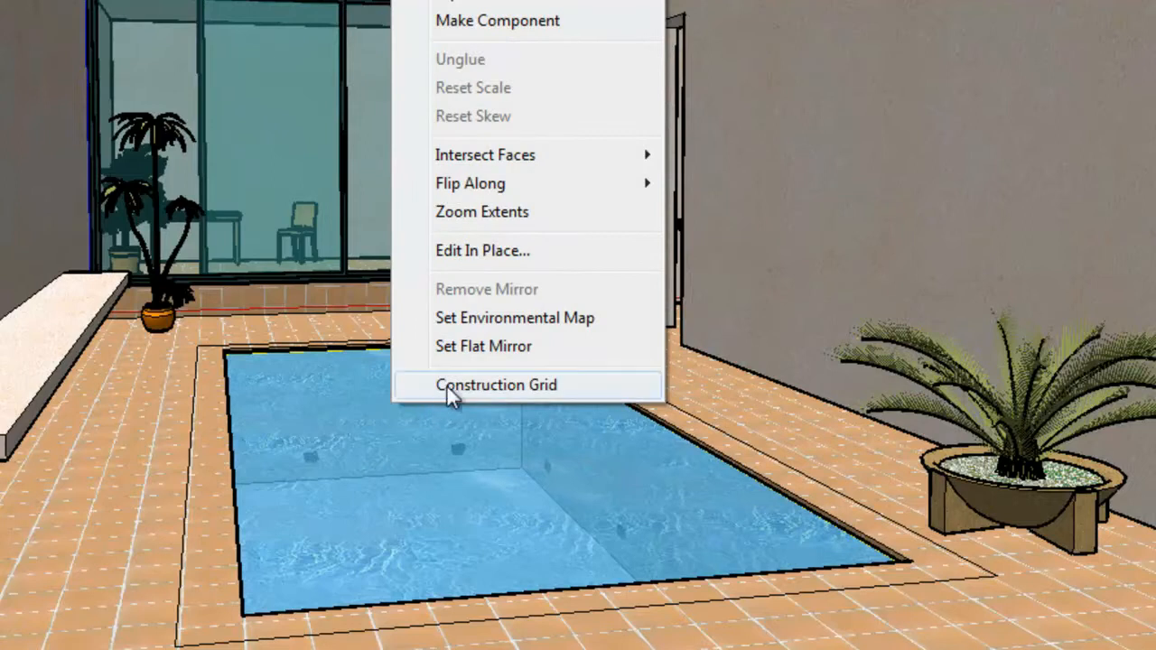
click(496, 384)
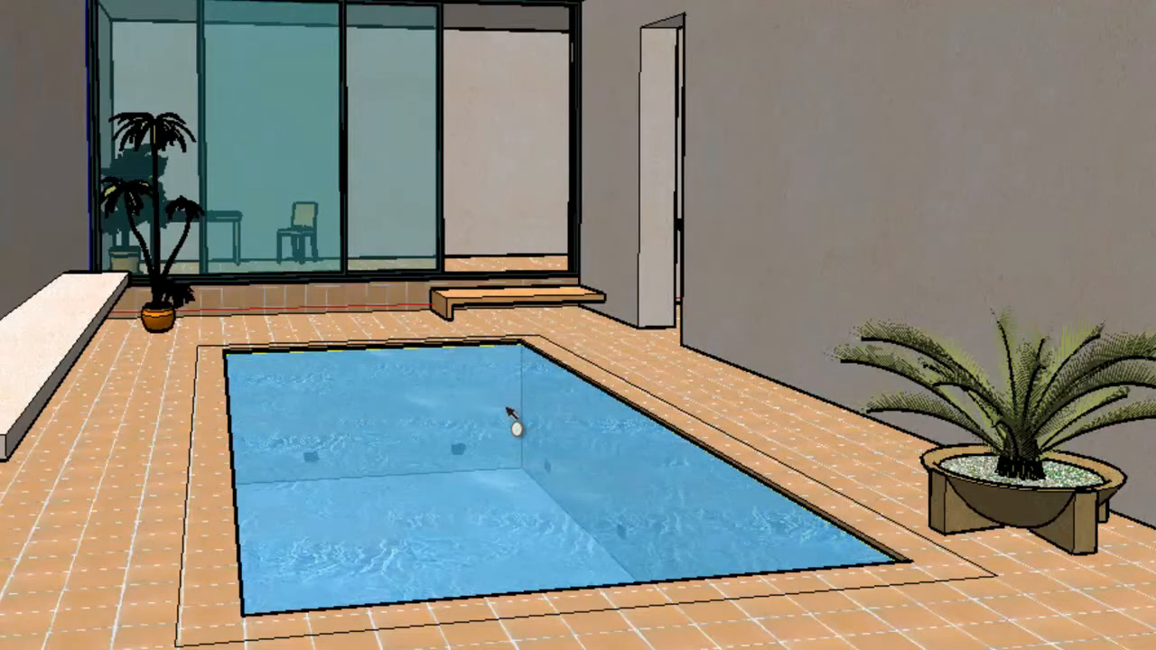
drag(510, 420, 511, 510)
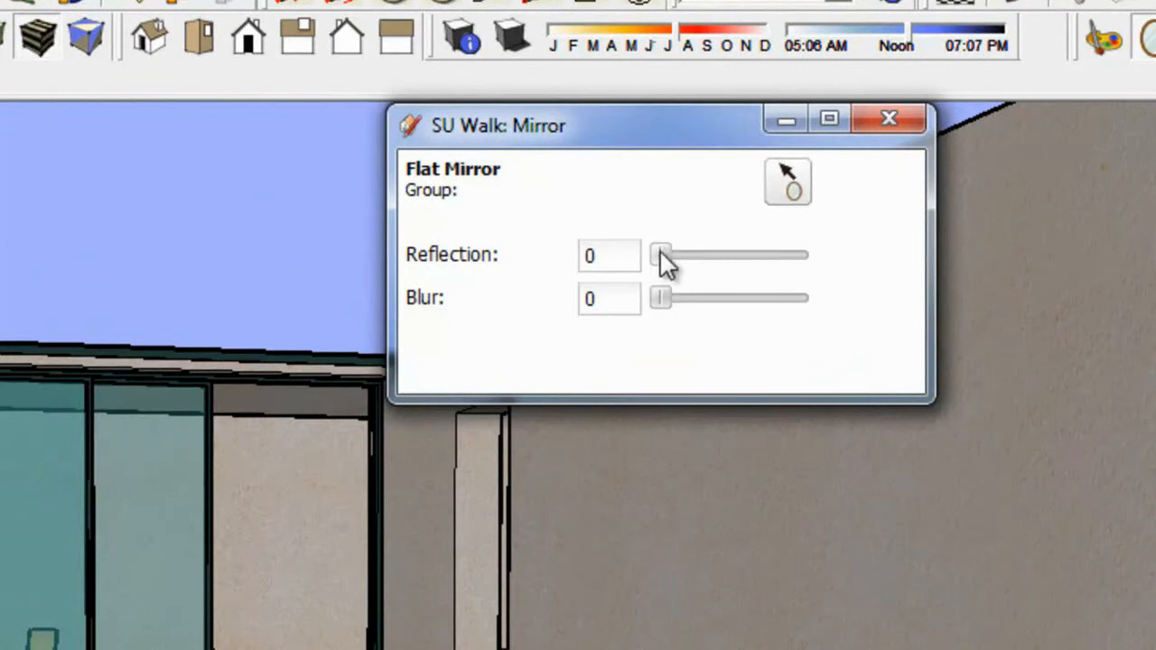
Drag the pool mirror's Reflection slider up to 40 and close the Mirror dialog.
drag(660, 255, 691, 254)
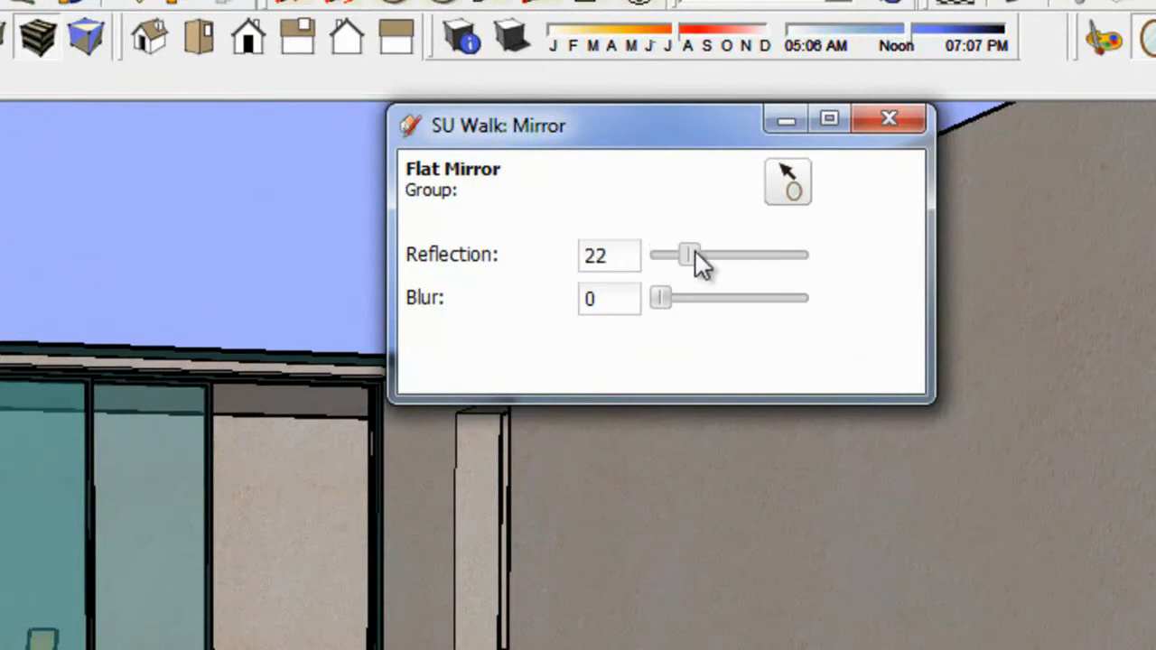
drag(691, 254, 716, 254)
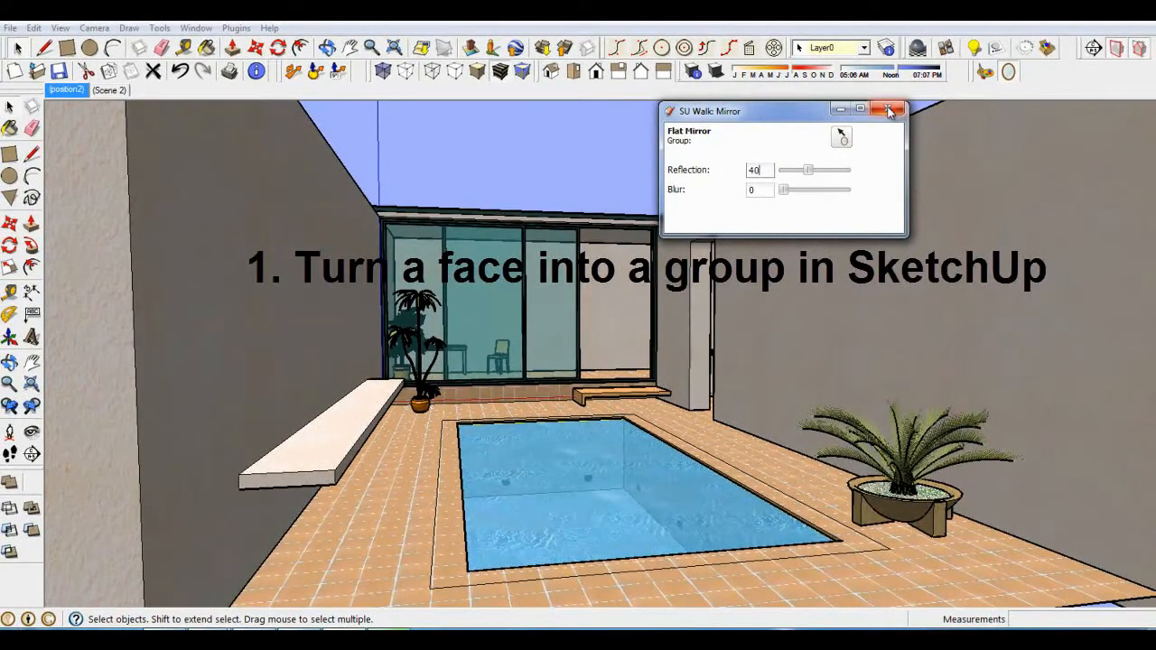
click(890, 110)
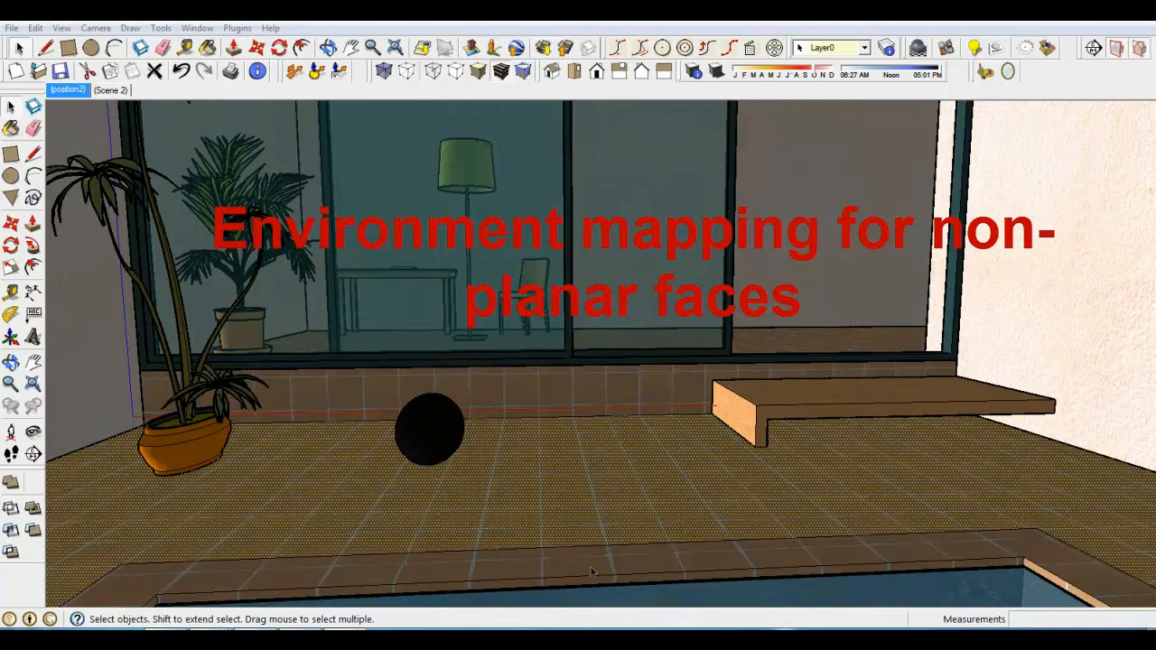
Give the black sphere an environmental map with reflection 90, then close the Mirror dialog.
click(428, 429)
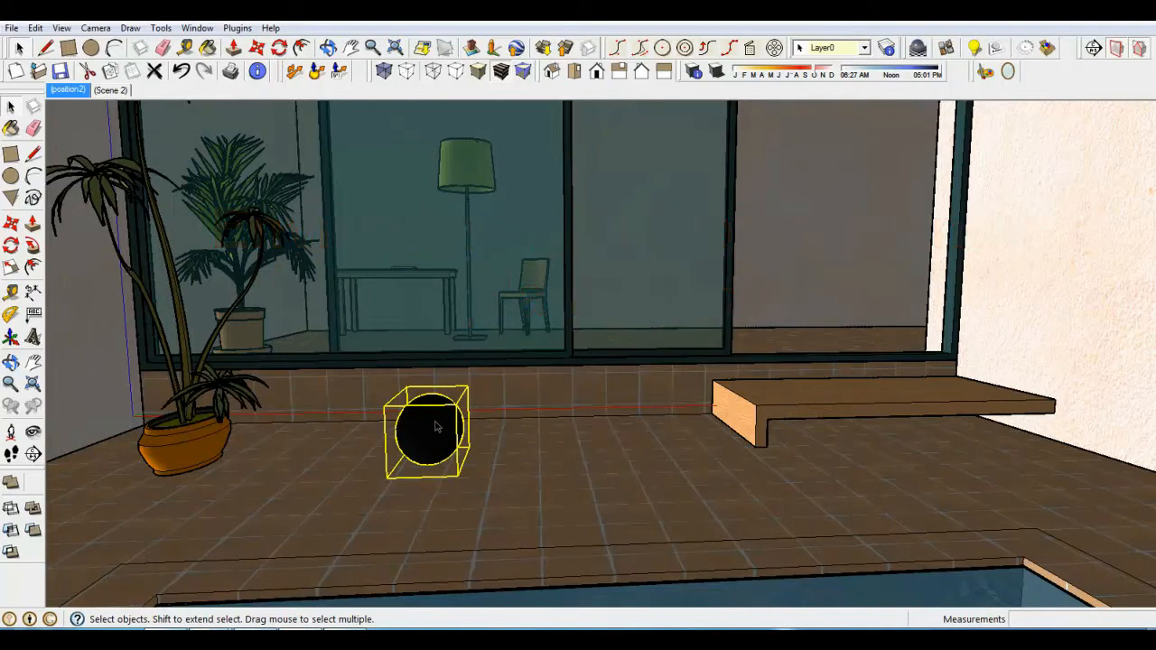
right_click(433, 427)
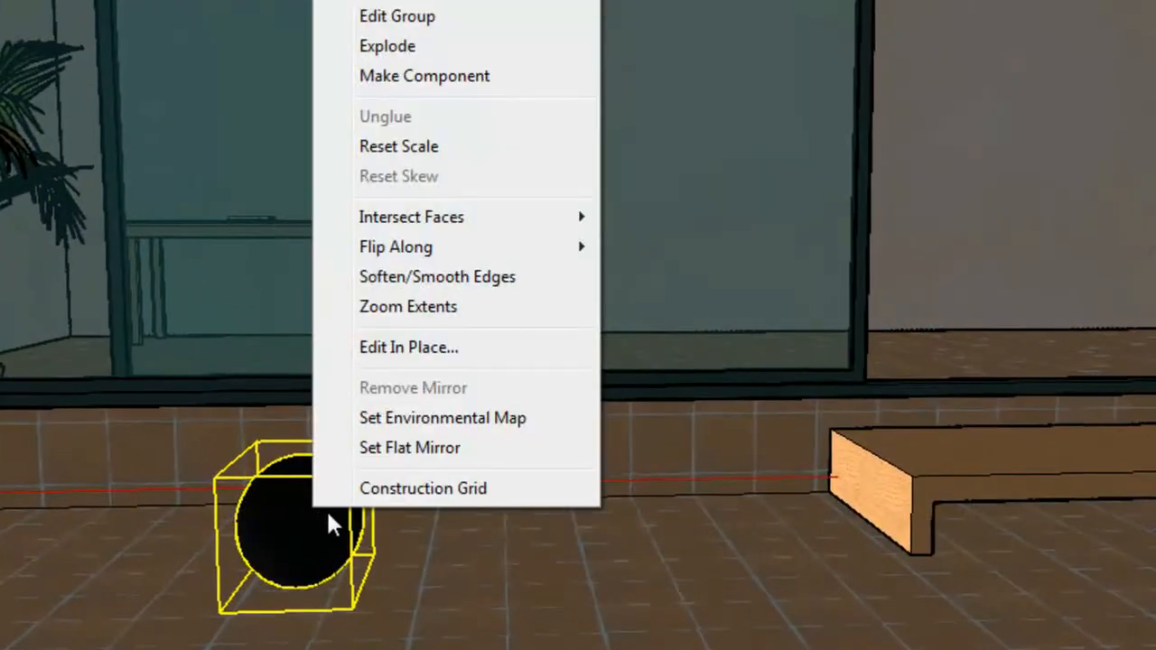
mouse_move(465, 420)
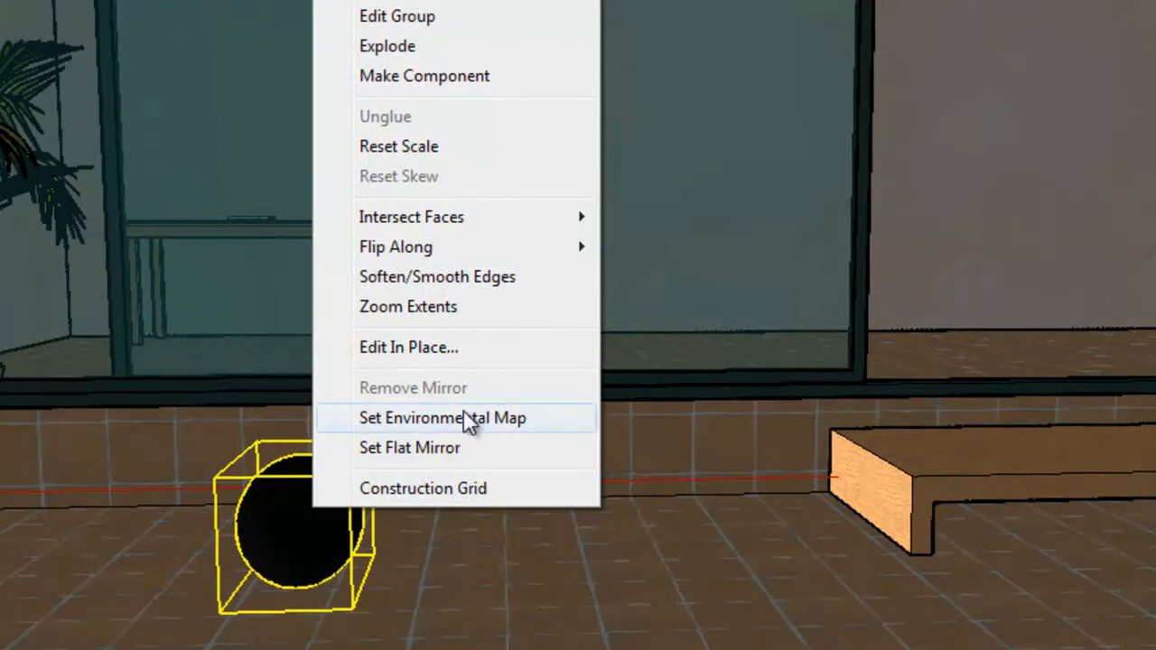
mouse_move(469, 429)
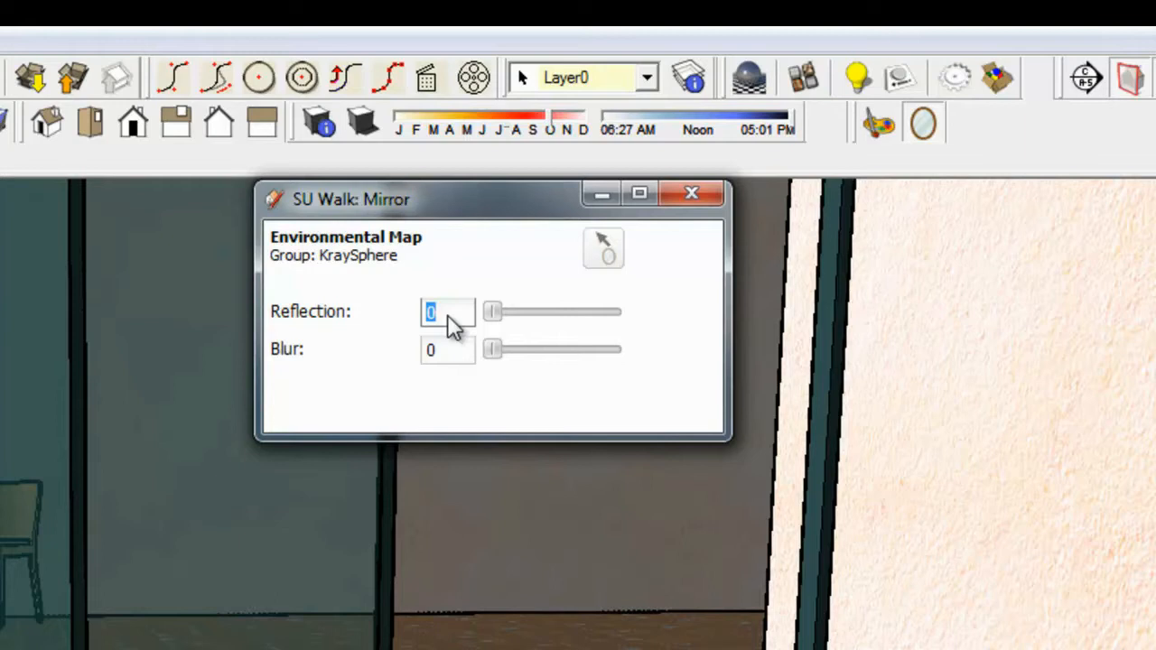
text(90)
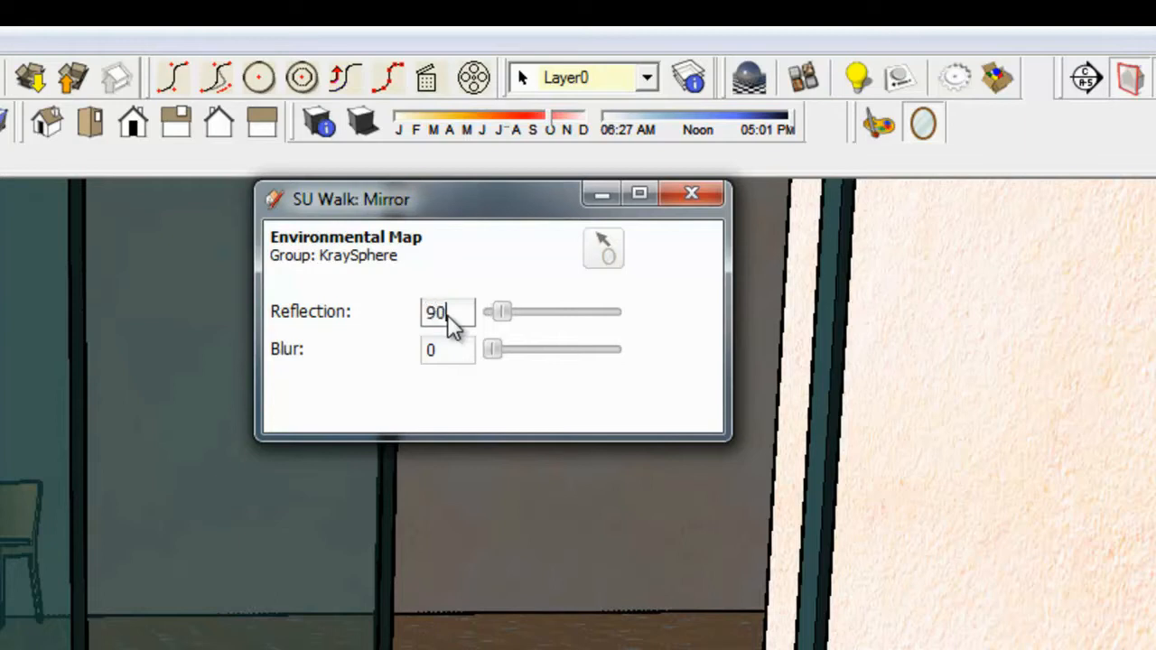
drag(502, 312, 600, 312)
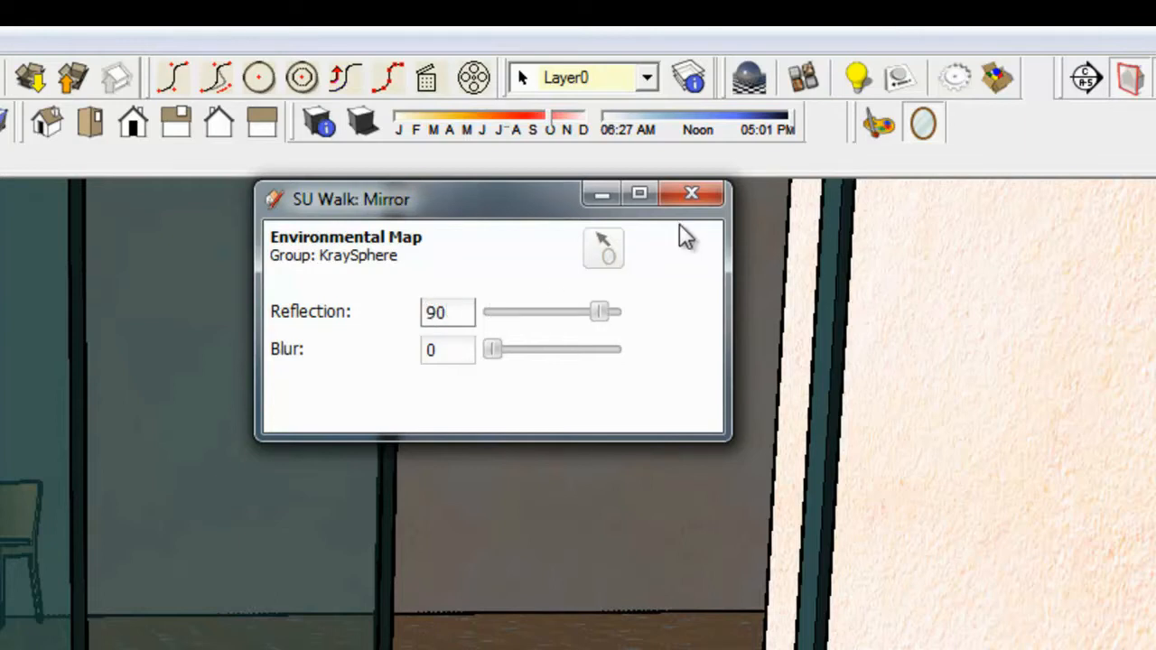
click(691, 194)
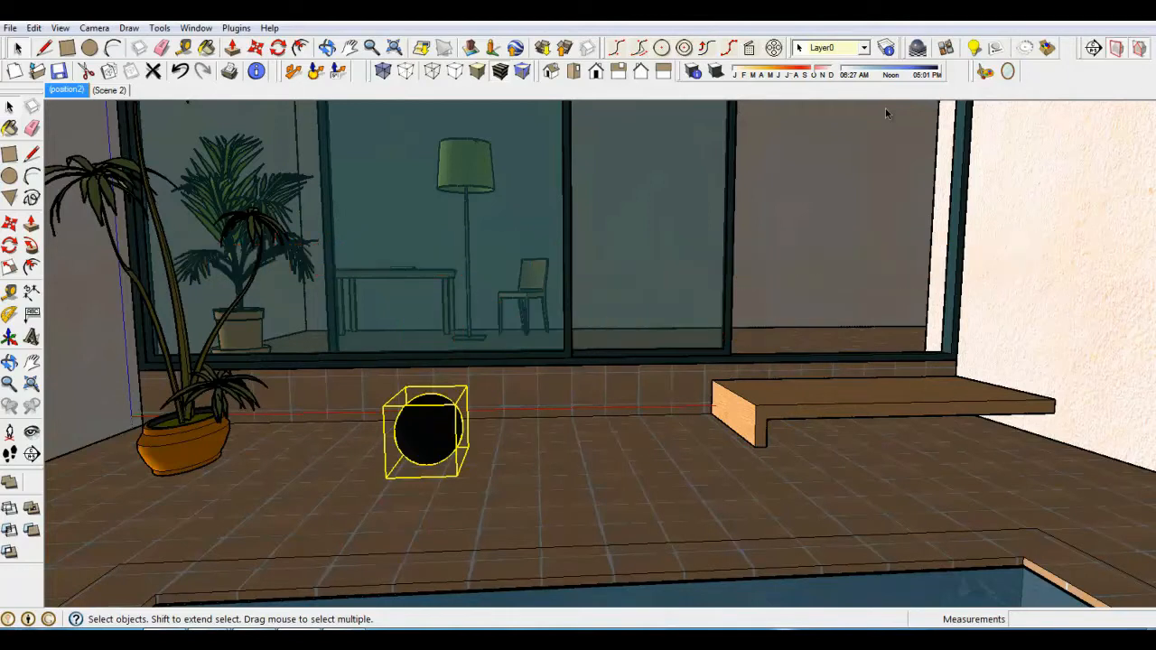
mouse_move(899, 282)
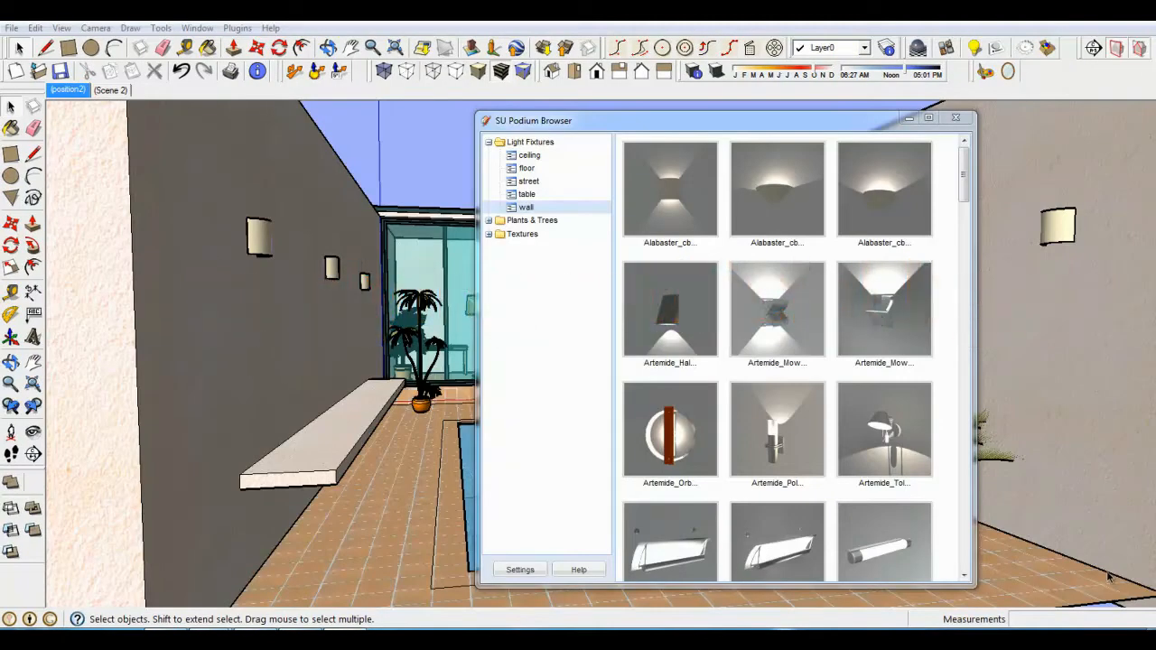
mouse_move(958, 619)
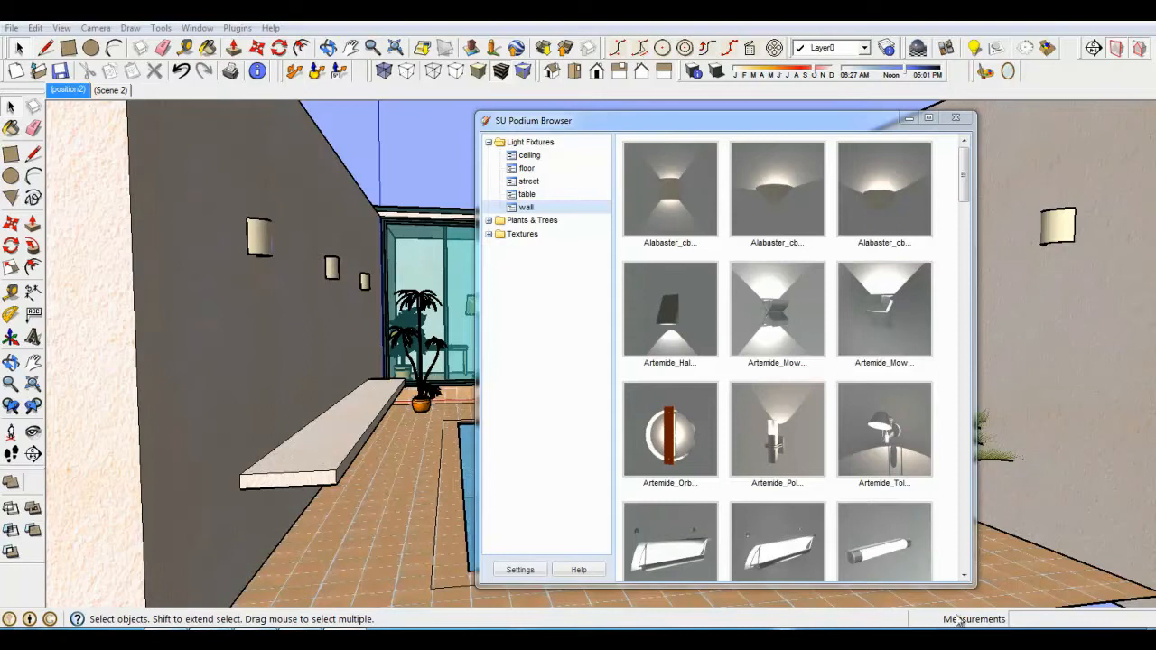
mouse_move(983, 607)
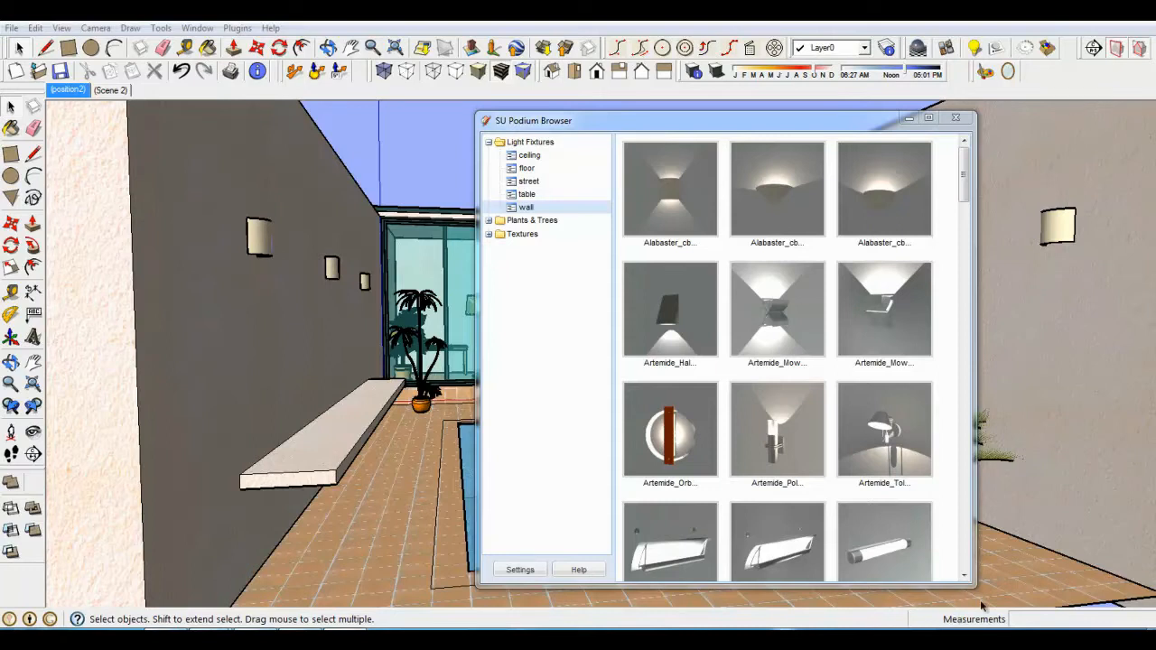
mouse_move(1037, 494)
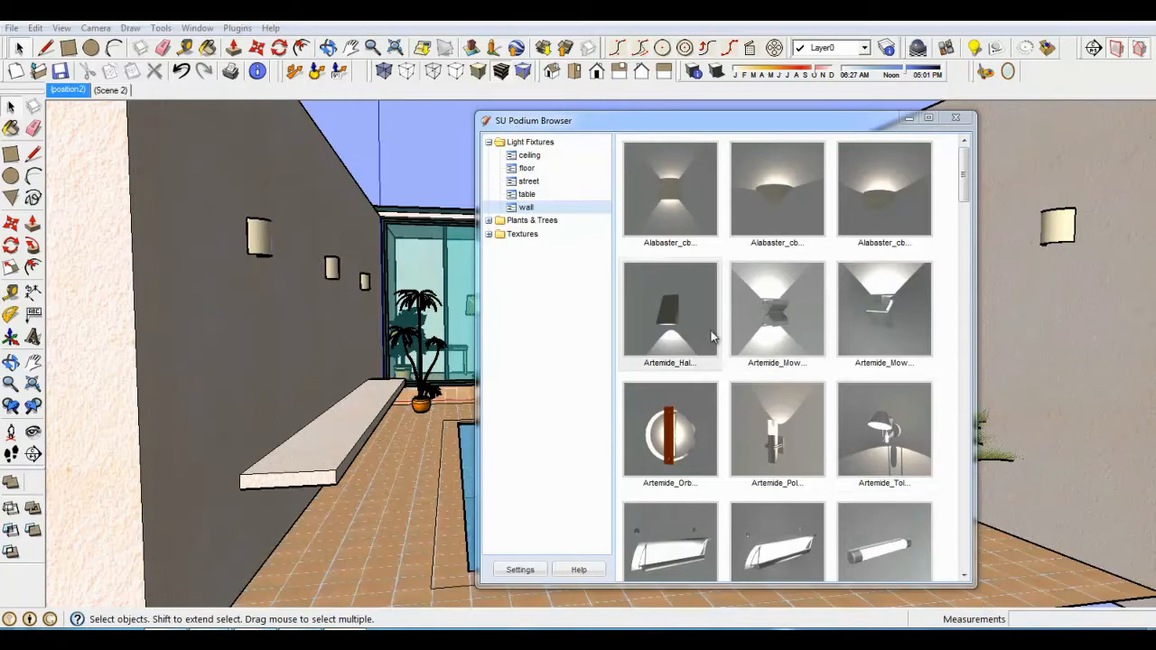
mouse_move(673, 282)
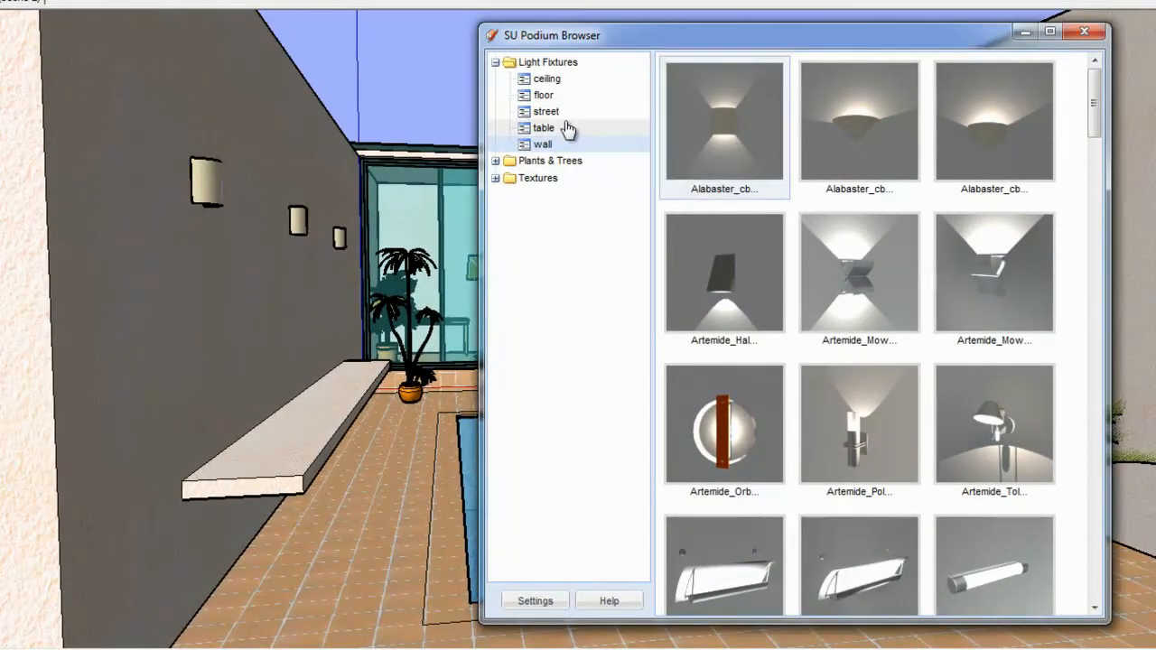
Show the table light fixtures in the Podium Browser.
click(543, 145)
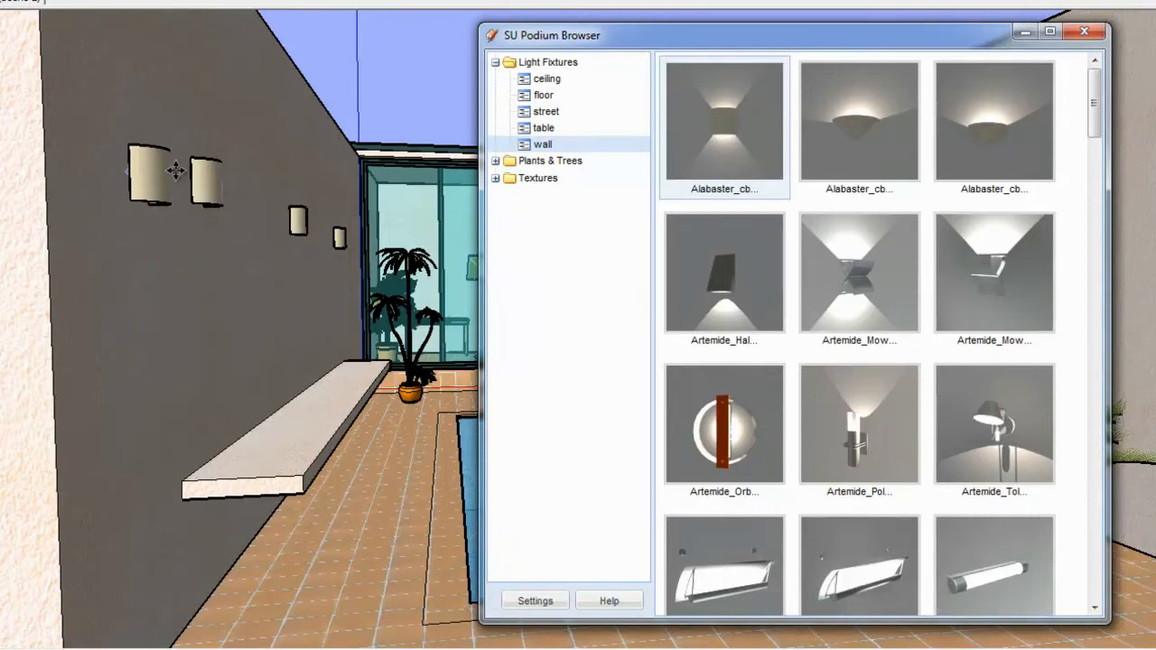
mouse_move(858, 122)
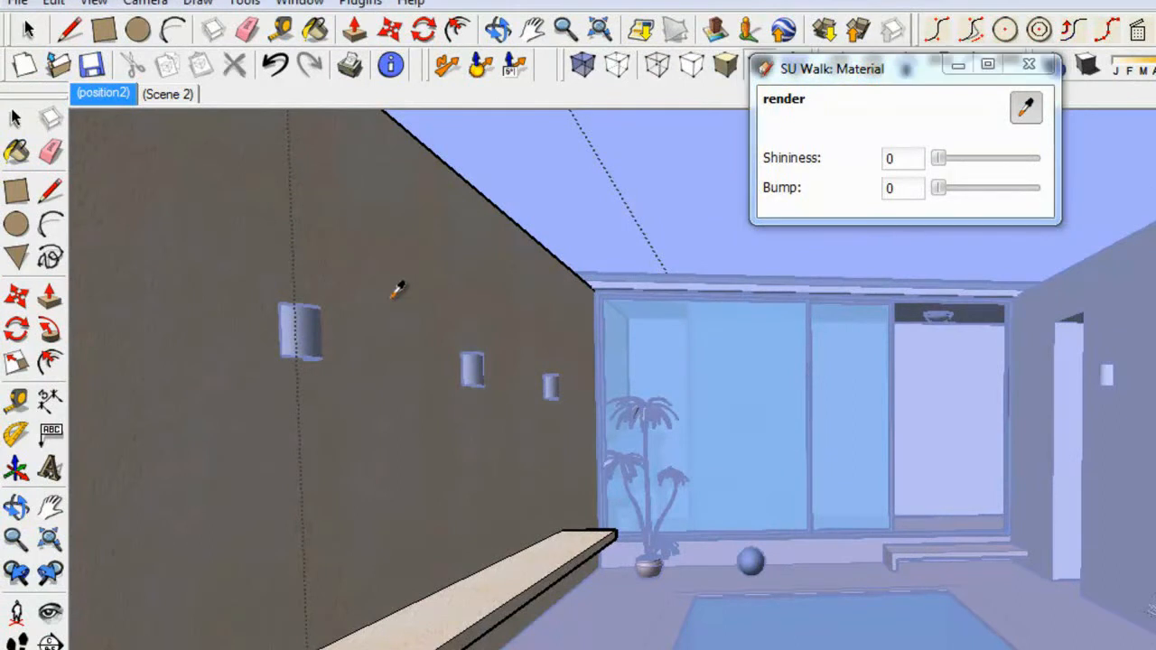
mouse_move(926, 210)
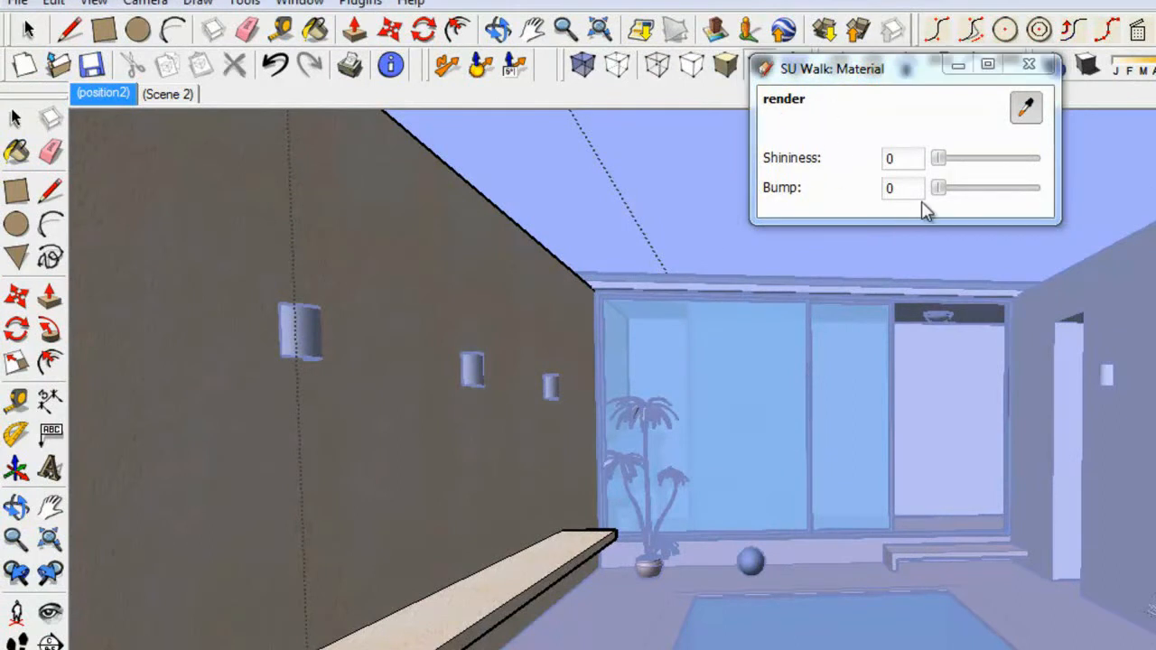
Set the 'render' material's bump to 80 and close the Material window.
drag(938, 188, 994, 188)
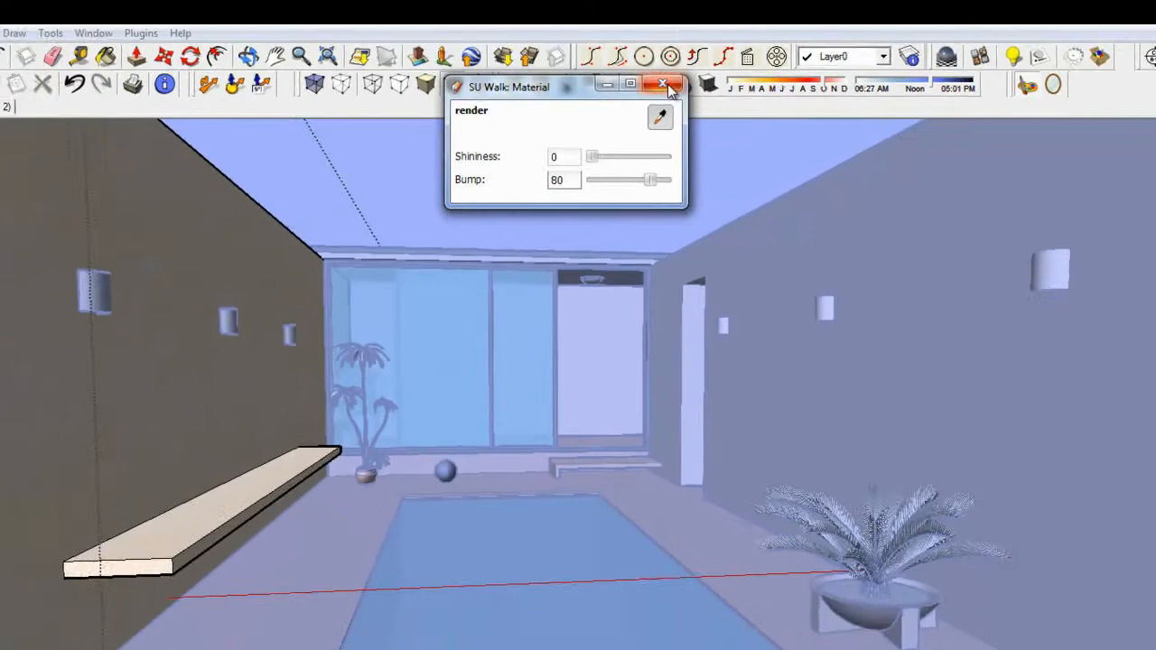
click(663, 84)
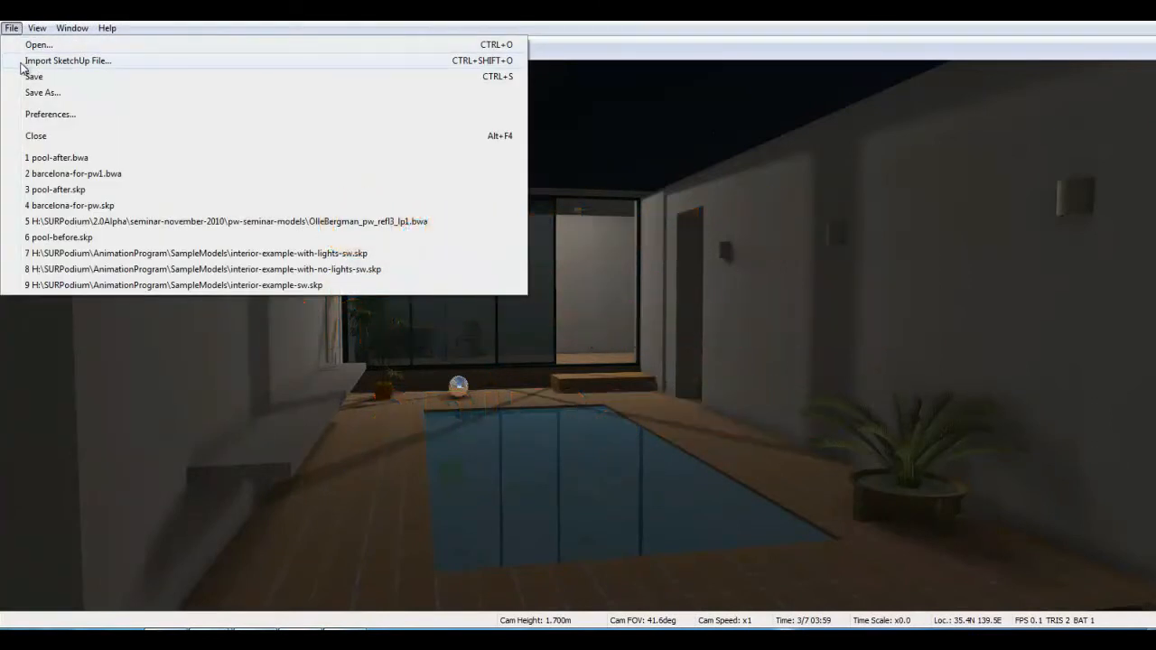
mouse_move(549, 30)
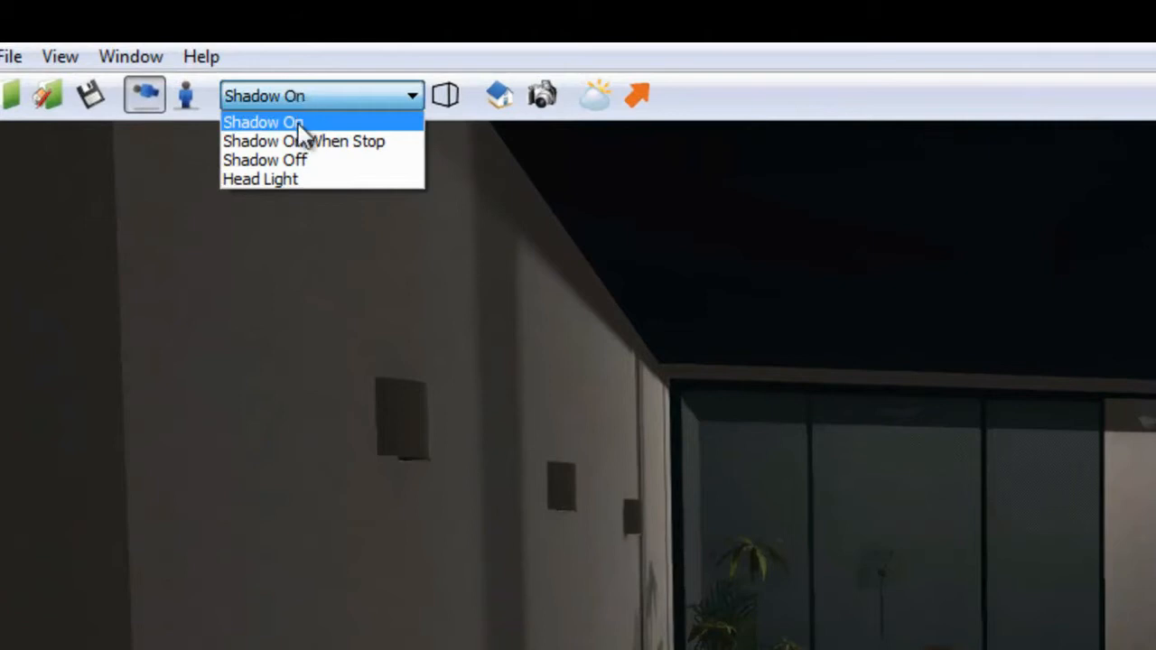
Choose Shadow On from the walkthrough toolbar's shadow dropdown.
click(262, 122)
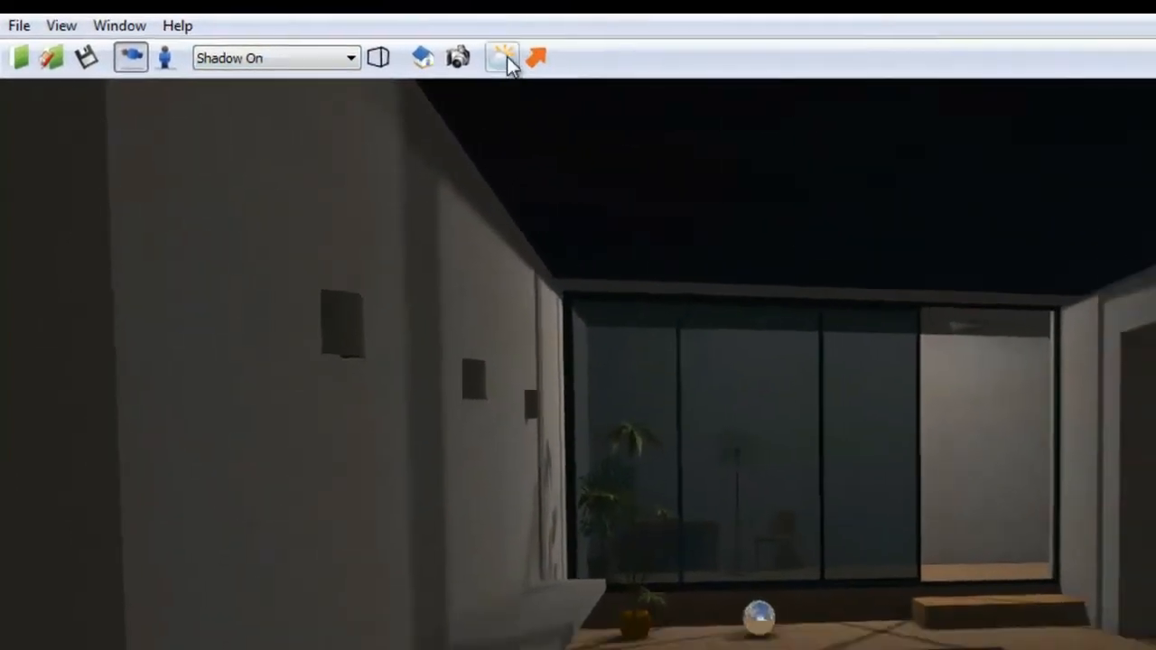
Try a texture sky, revert to Simulation, and confirm the 3:58 scene time.
click(501, 57)
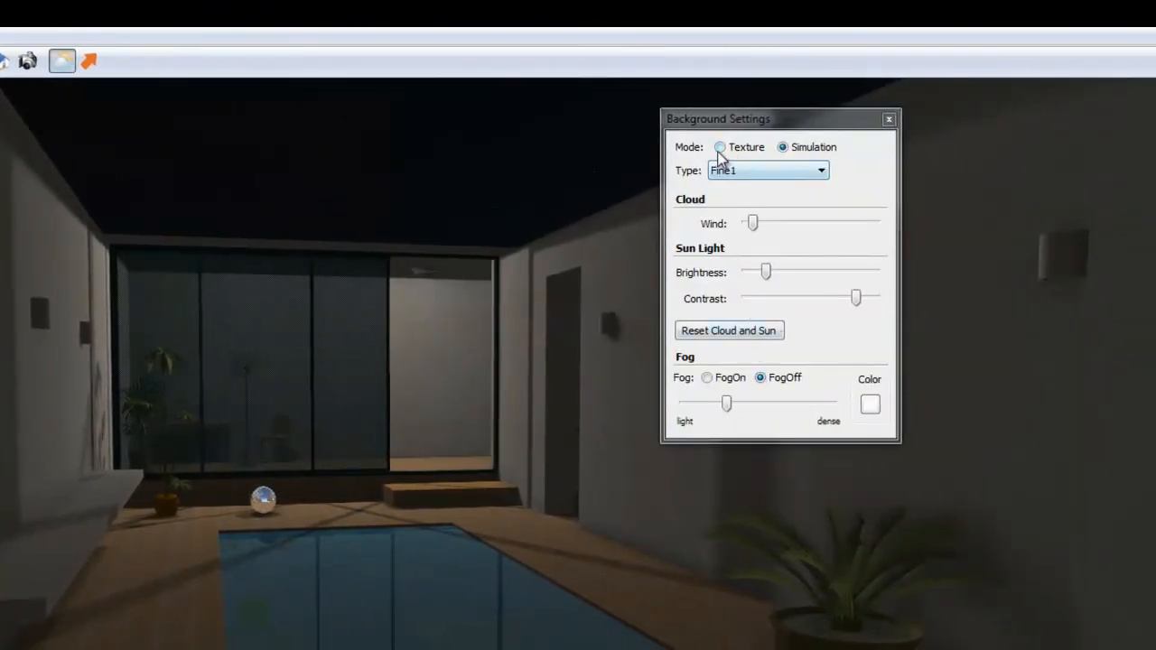
click(720, 148)
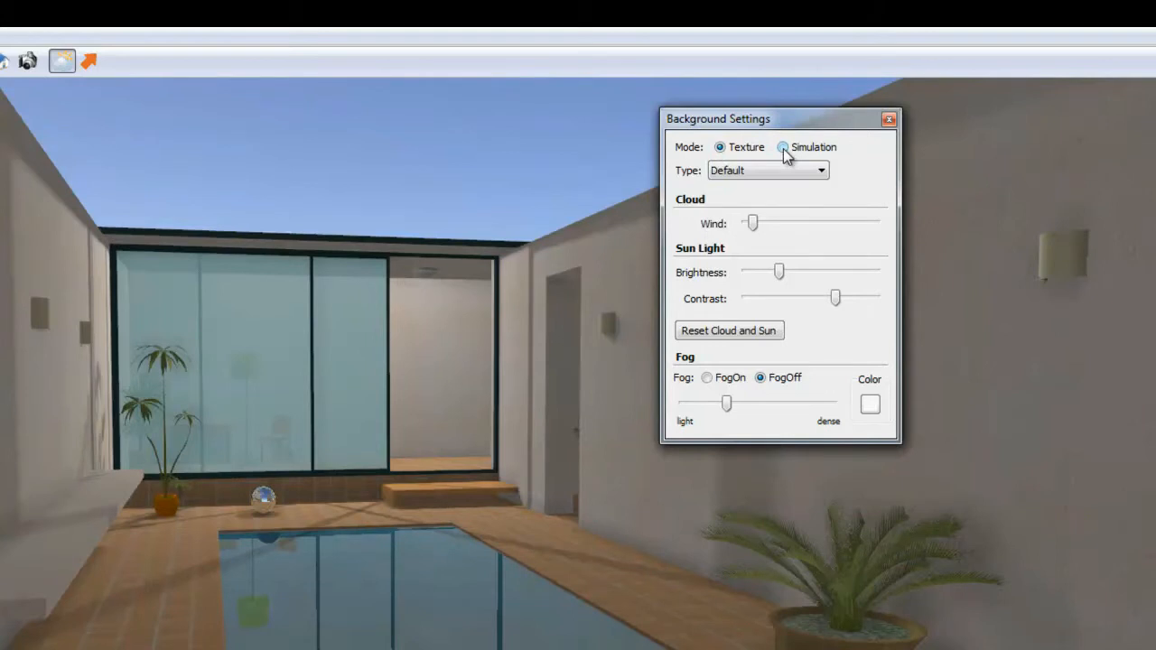
click(784, 147)
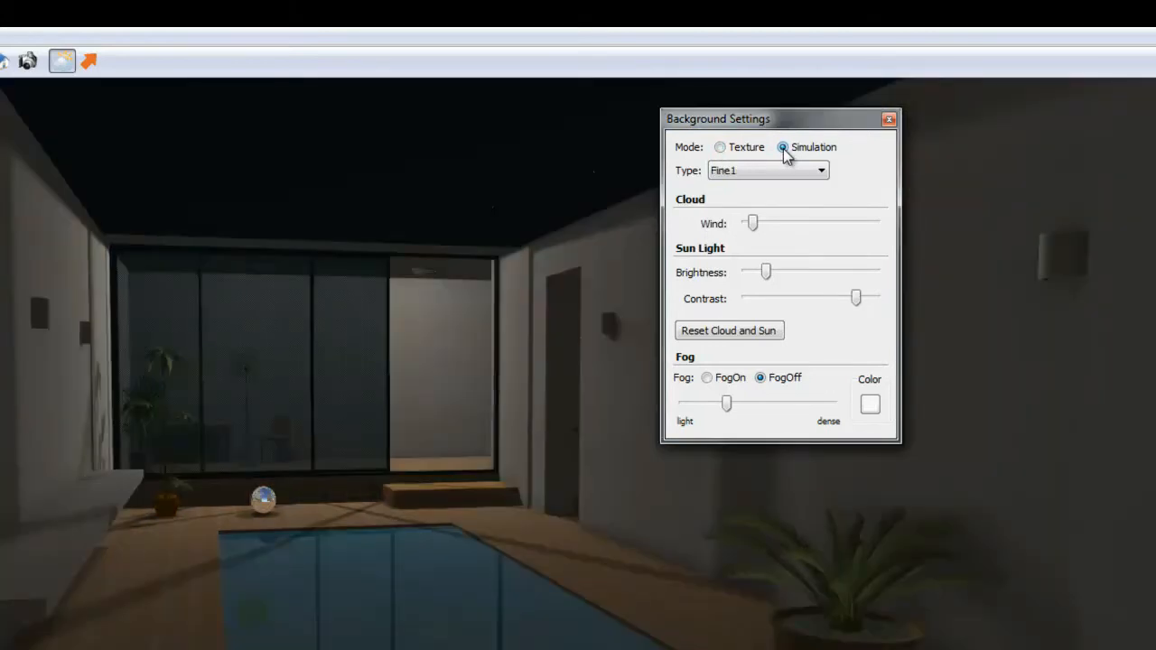
mouse_move(910, 147)
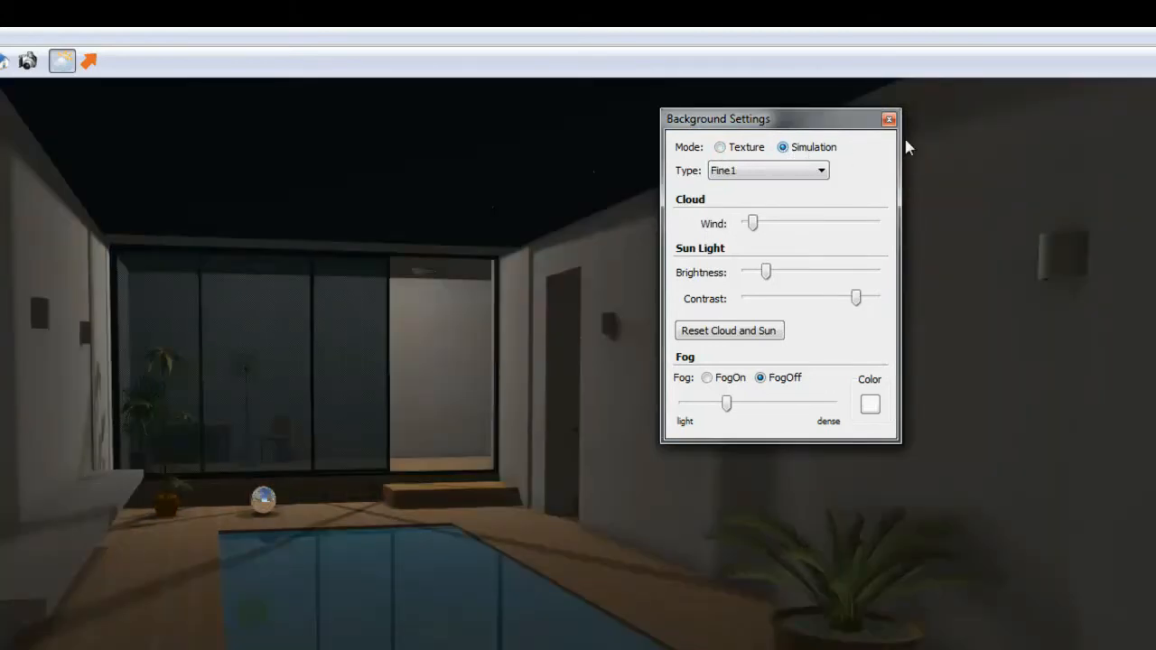
mouse_move(888, 120)
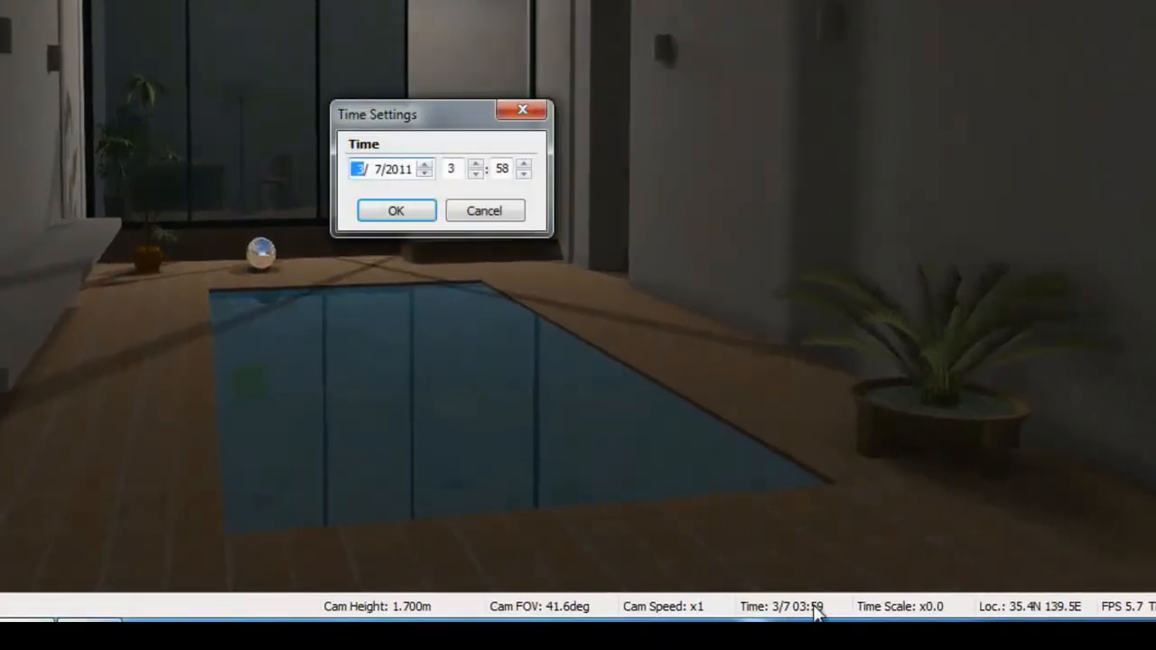
mouse_move(479, 189)
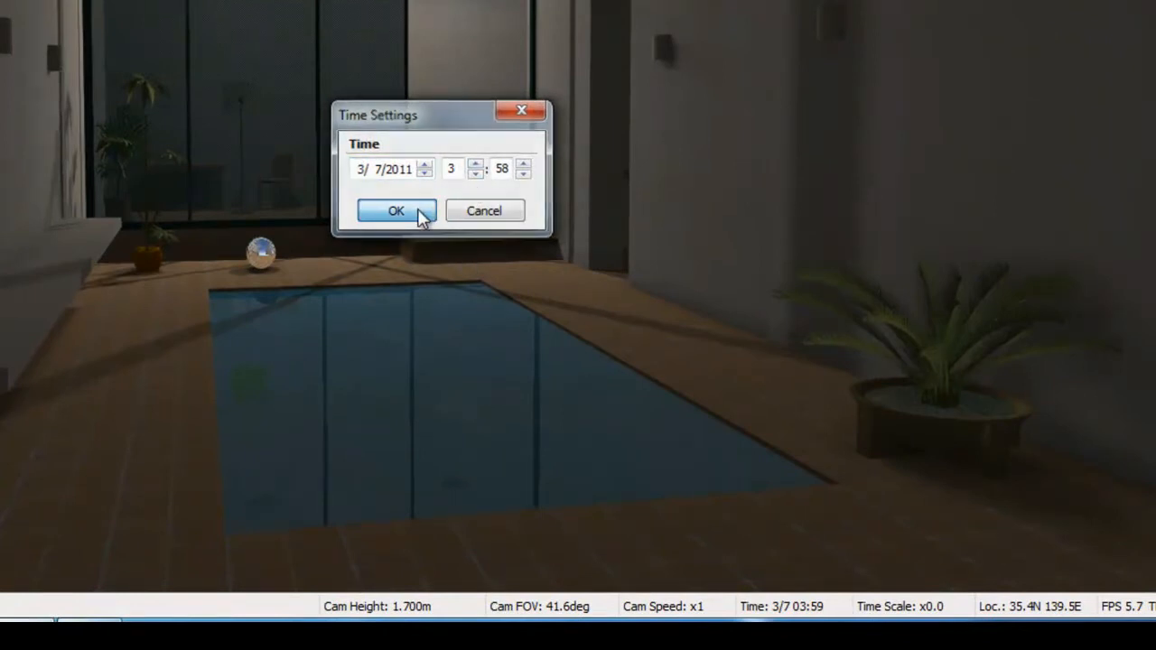
click(395, 211)
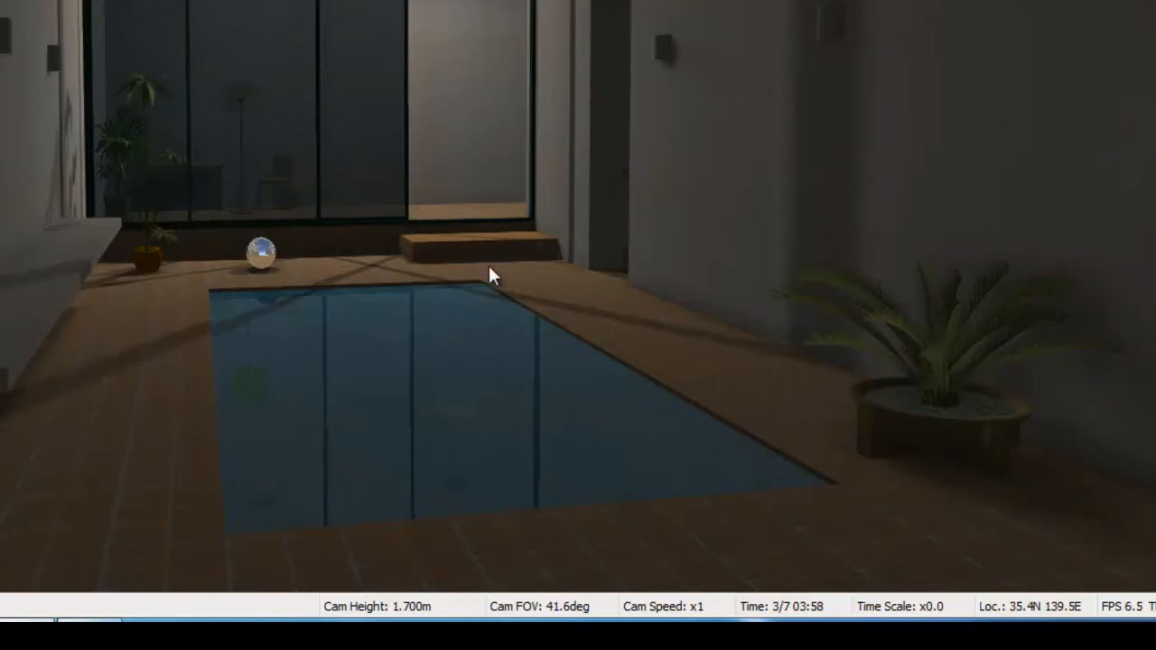
mouse_move(522, 315)
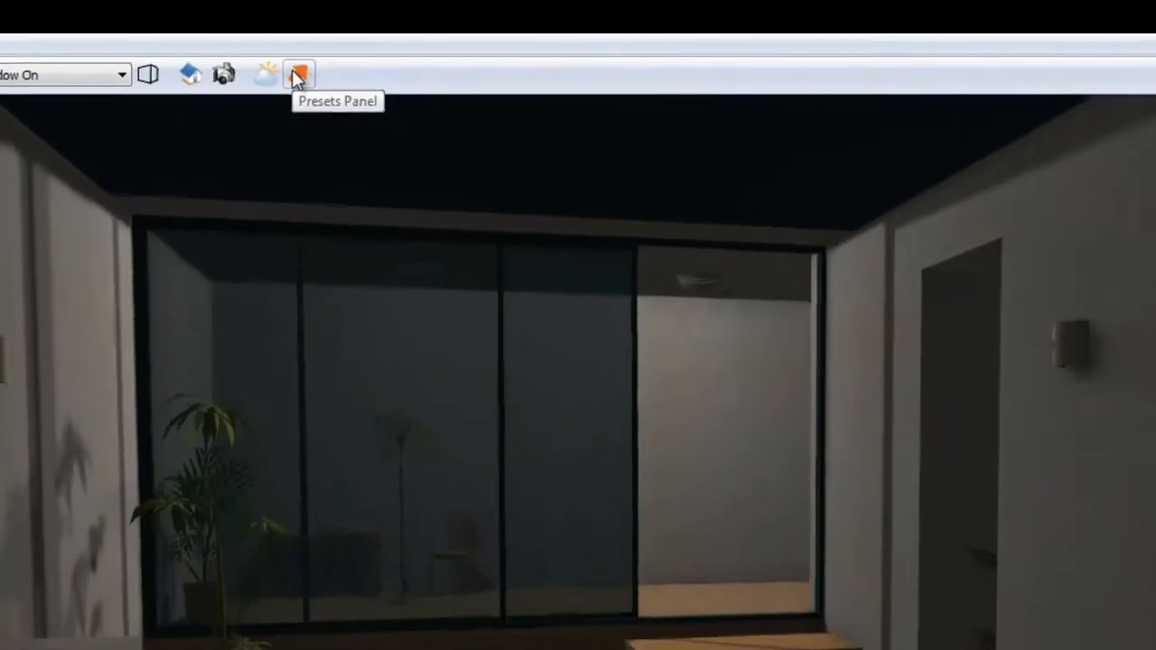
Preview the View1, Scene 2 and position2 presets, ending back at View1.
click(298, 73)
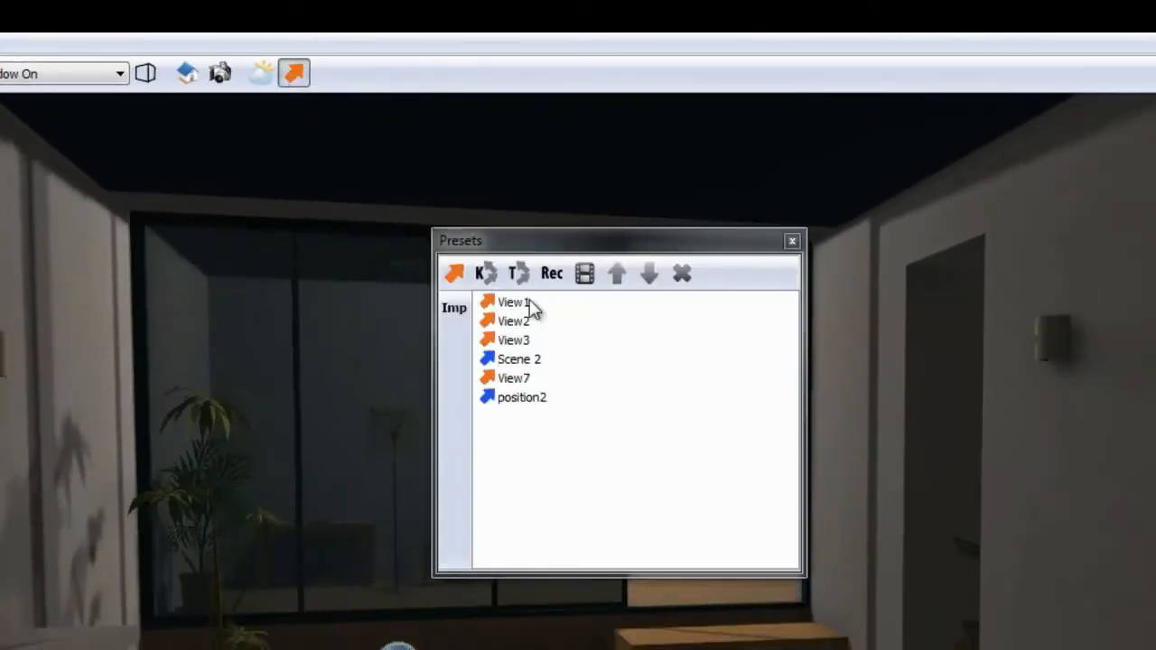
click(512, 301)
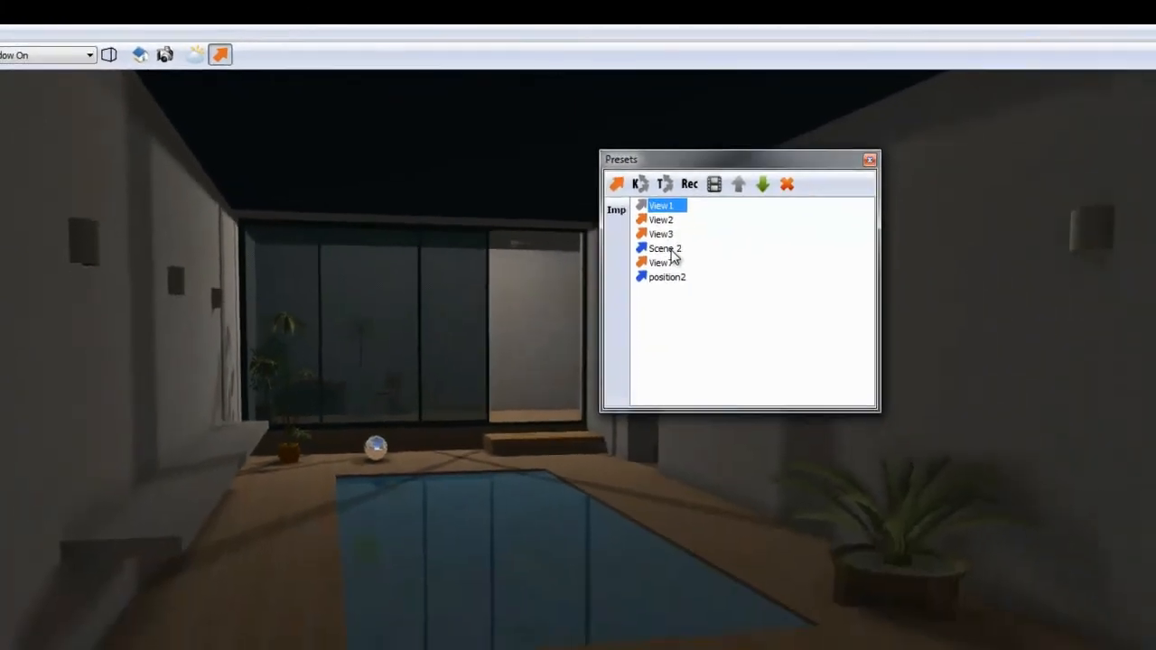
click(666, 249)
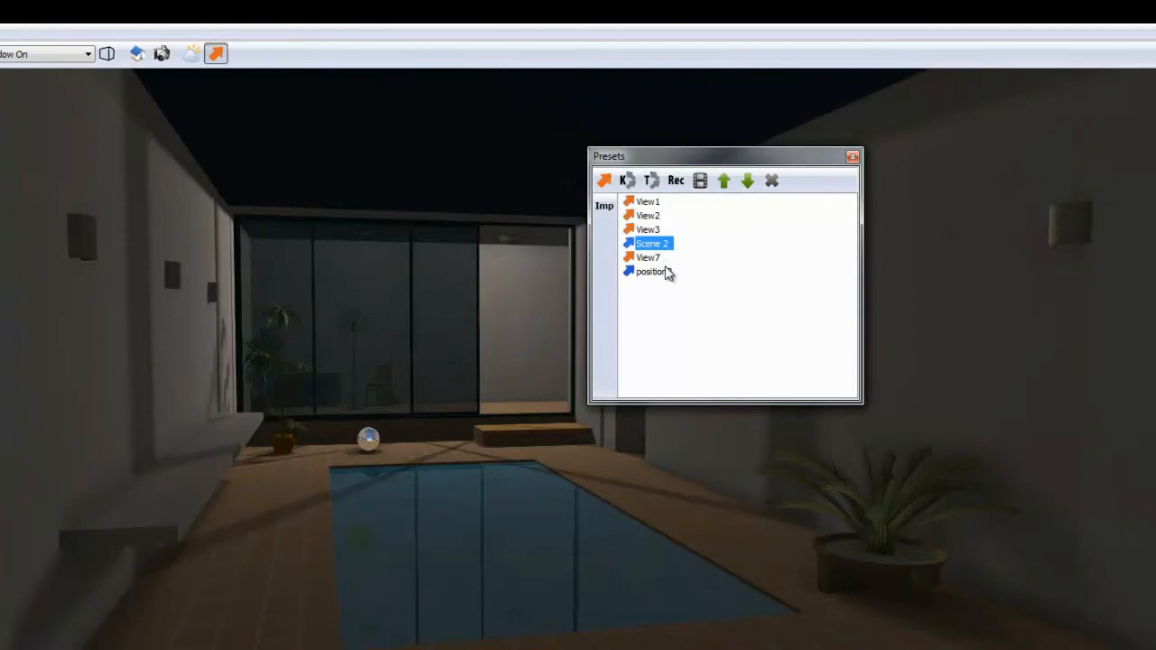
click(651, 272)
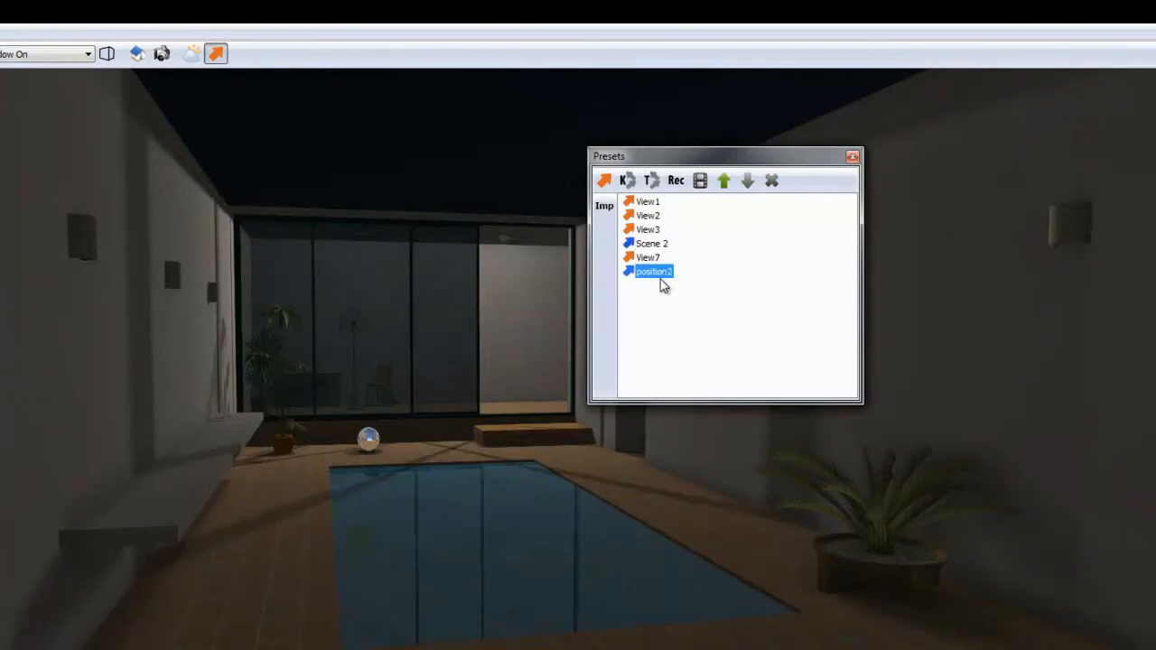
mouse_move(655, 268)
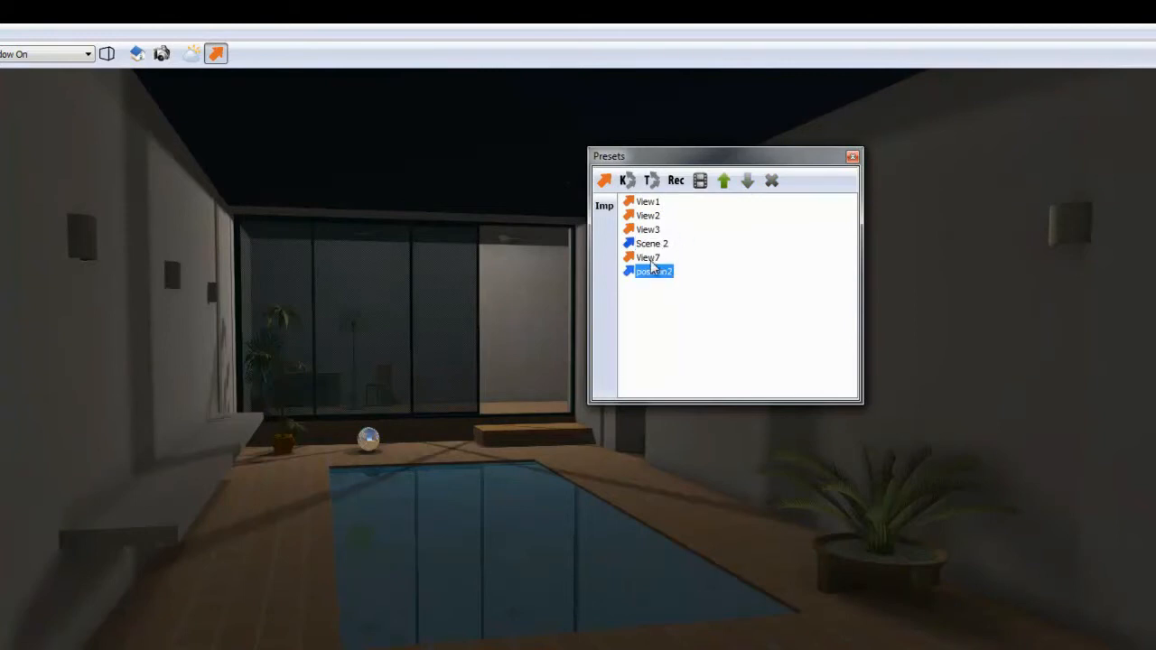
click(649, 243)
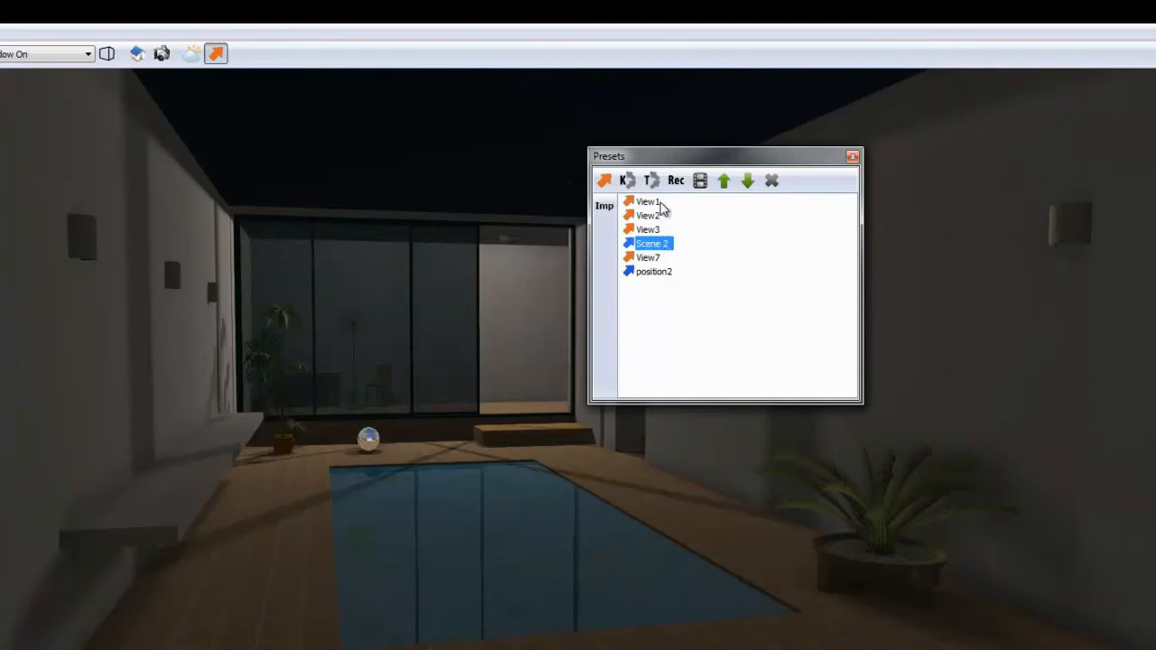
click(648, 201)
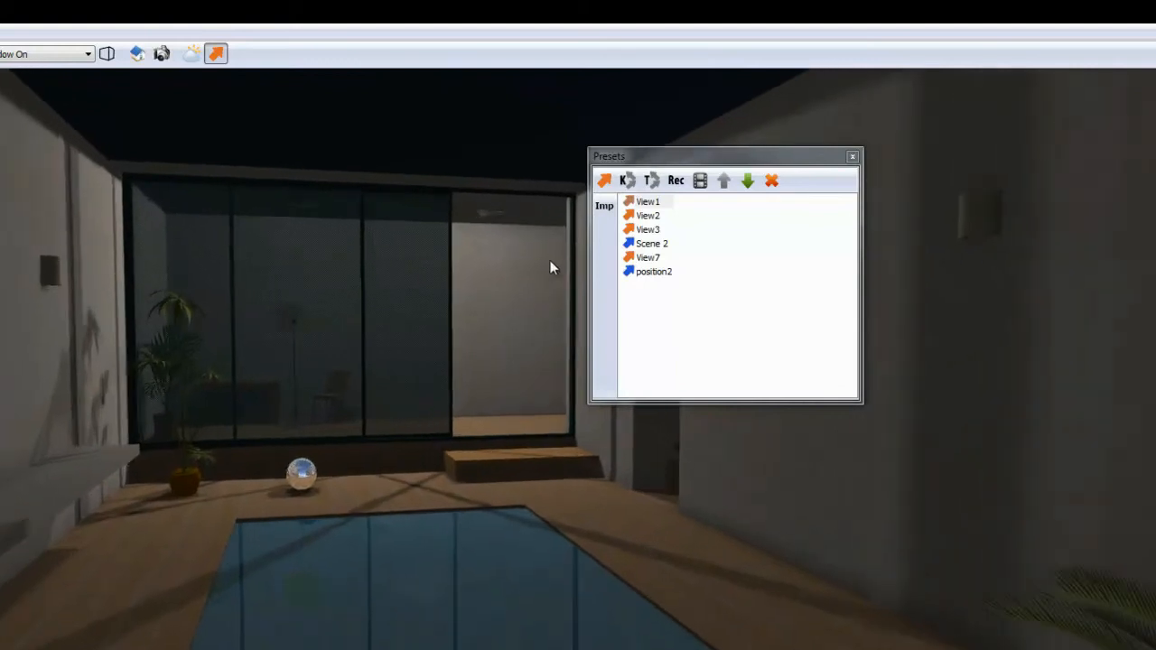
click(603, 180)
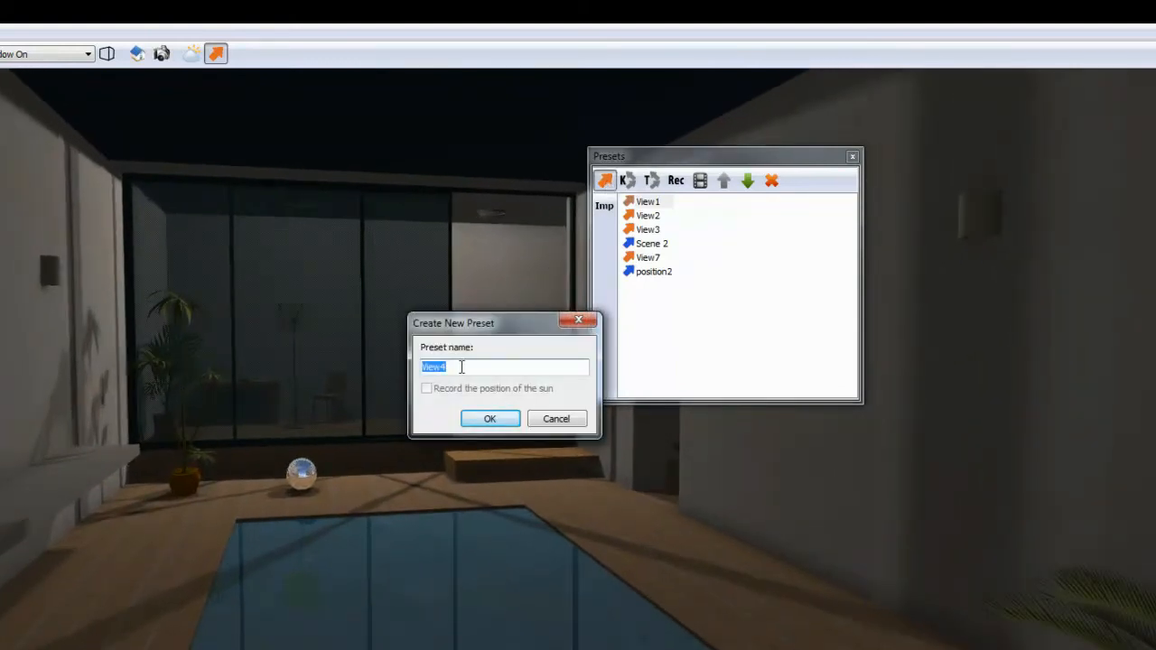
Delete the existing View4 preset.
click(489, 418)
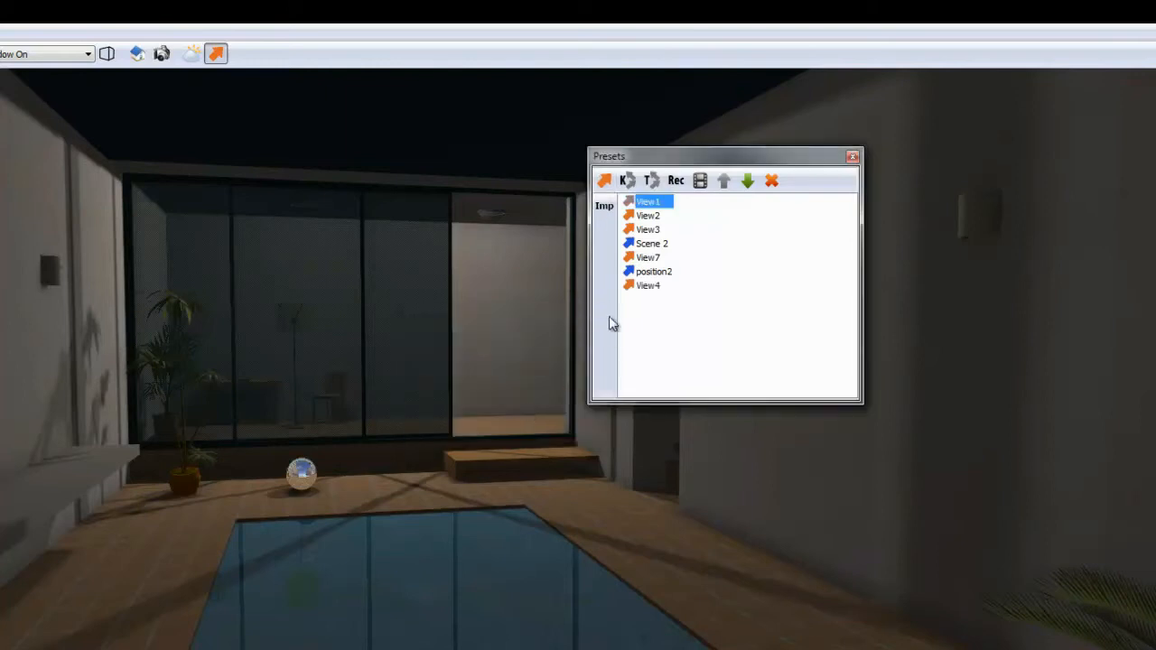
click(771, 179)
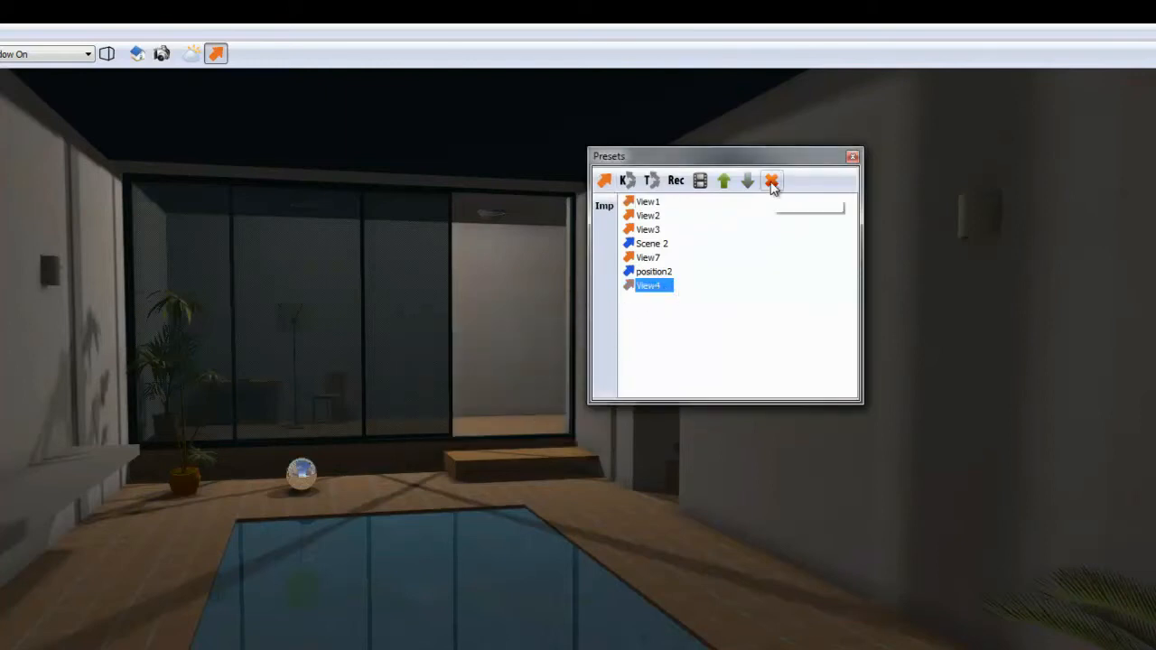
click(771, 179)
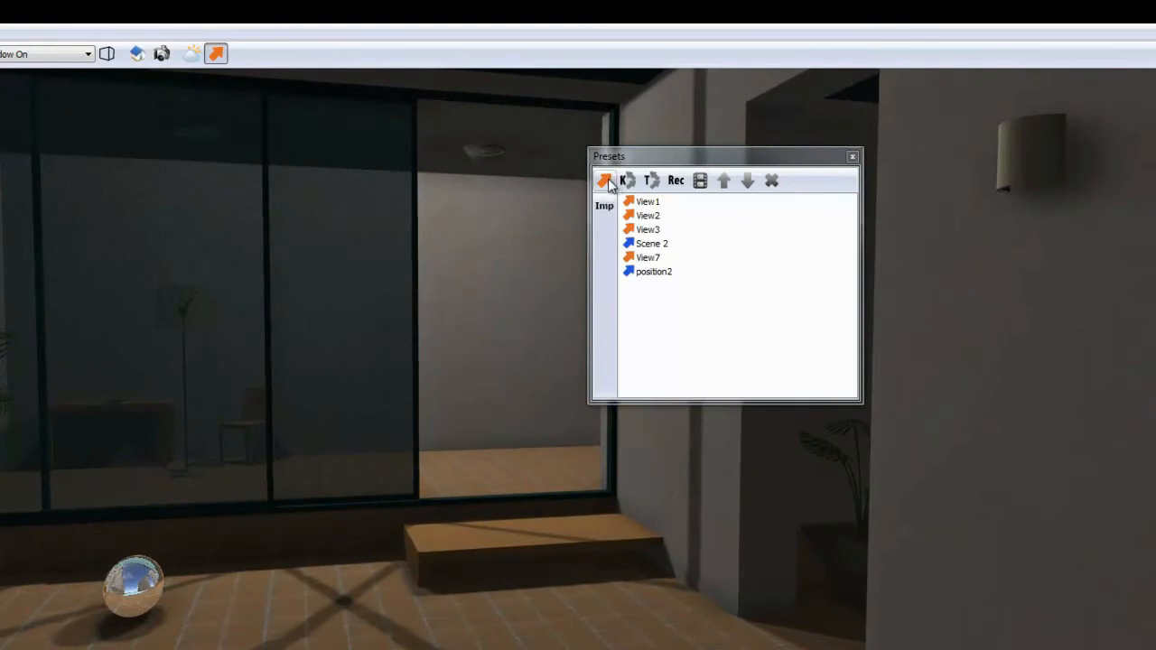
Save the current camera as a new View4 preset, then delete it again.
click(605, 181)
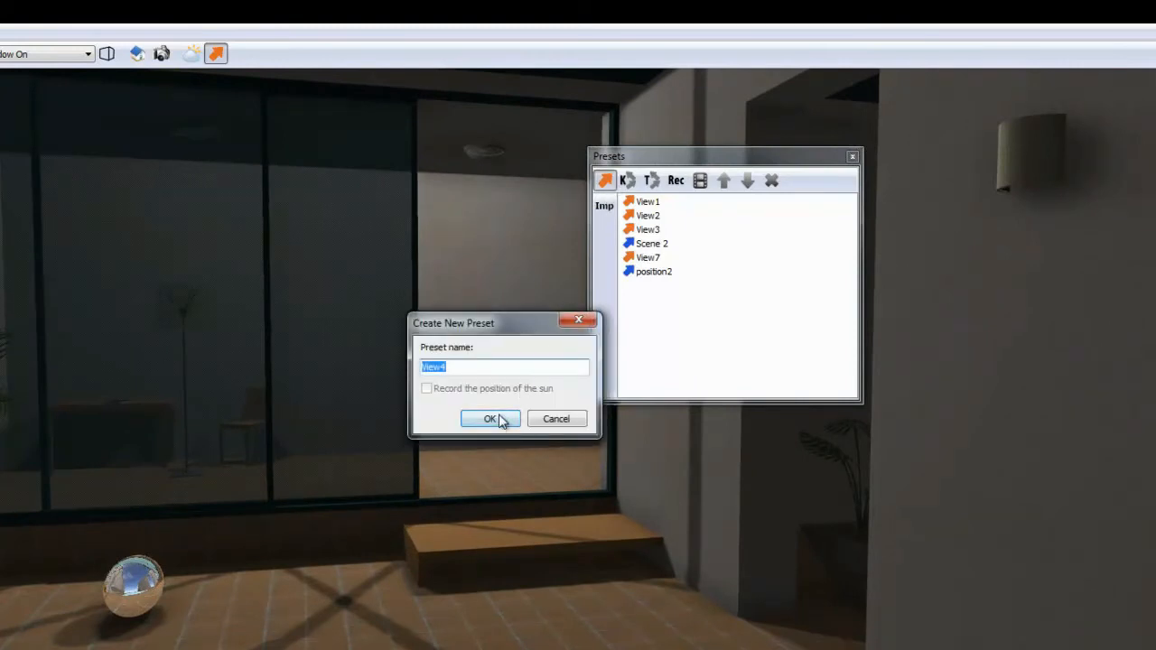
click(489, 418)
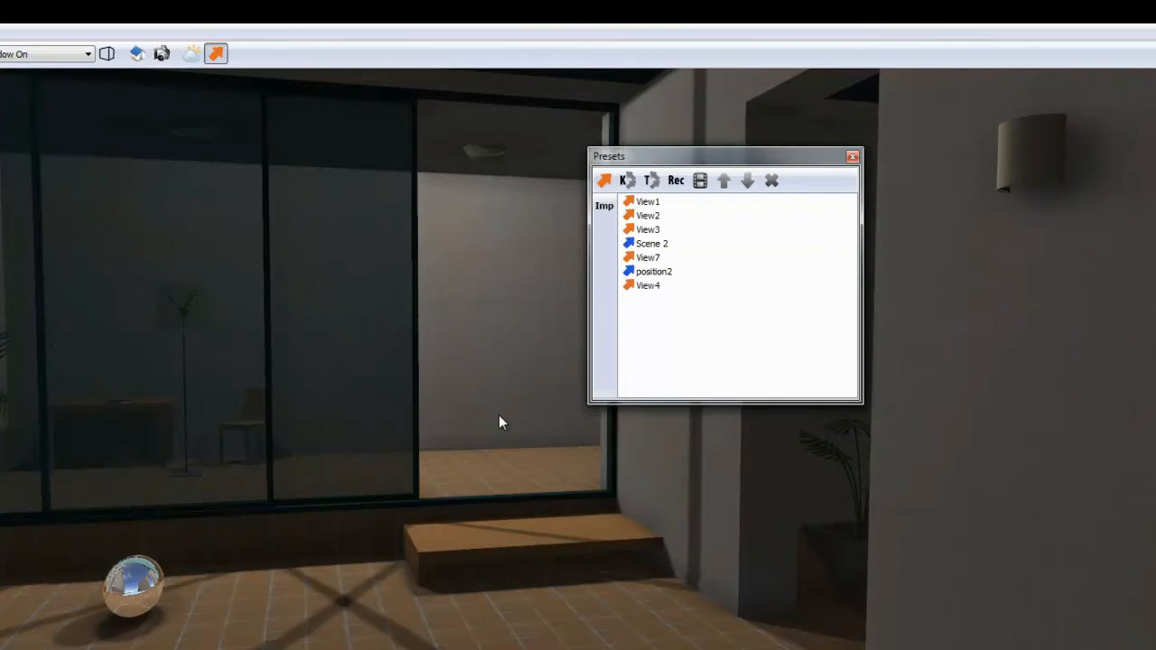
click(648, 286)
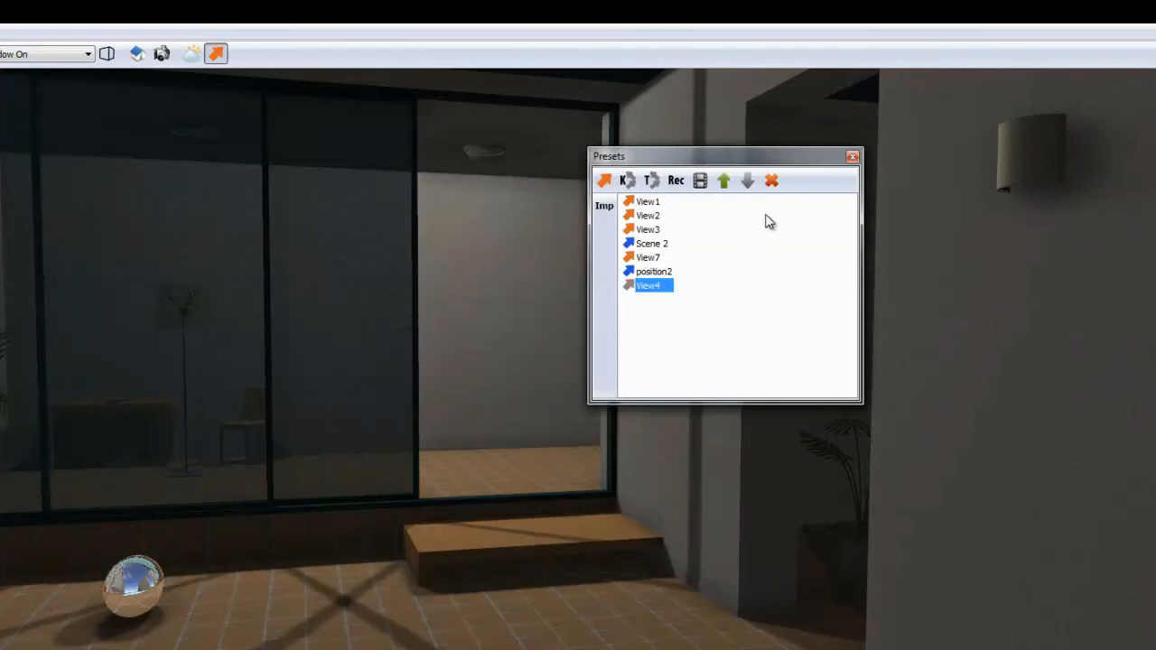
click(771, 181)
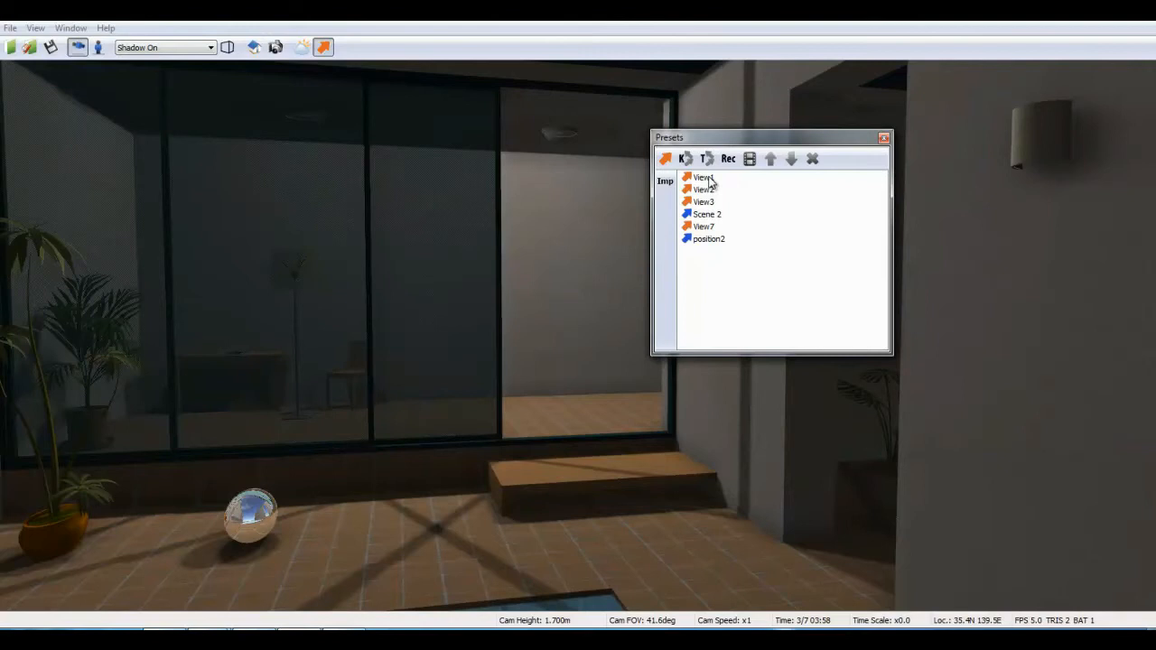
Jump to View1, lower the Cam Speed slider, and confirm Time Settings with OK.
click(703, 177)
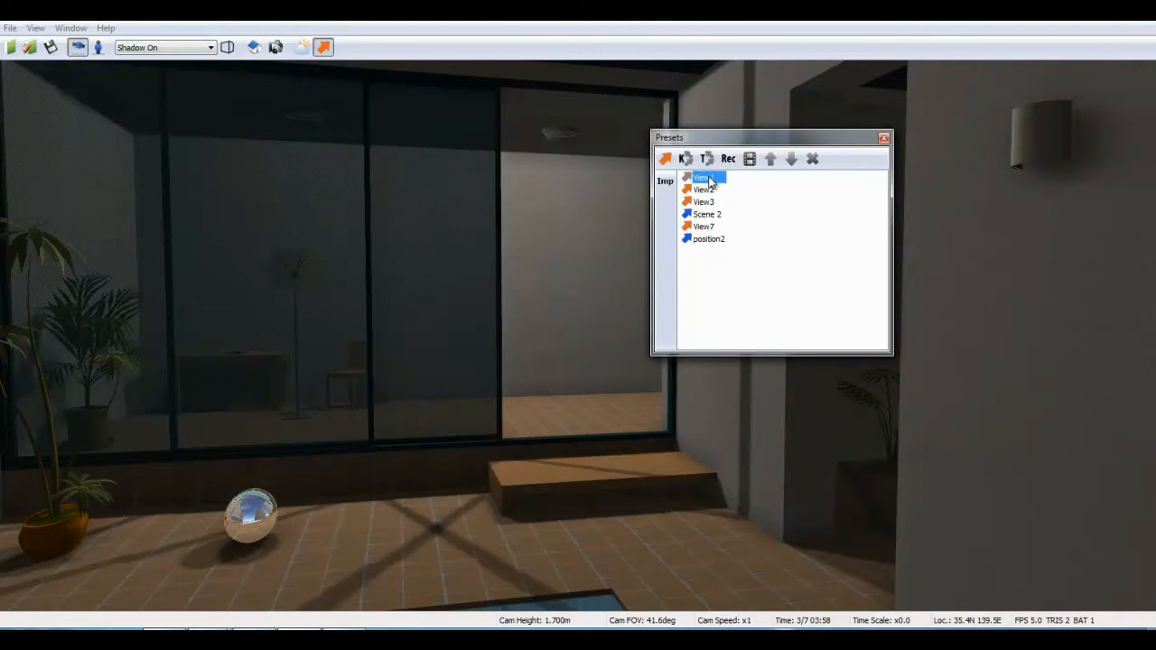
click(703, 177)
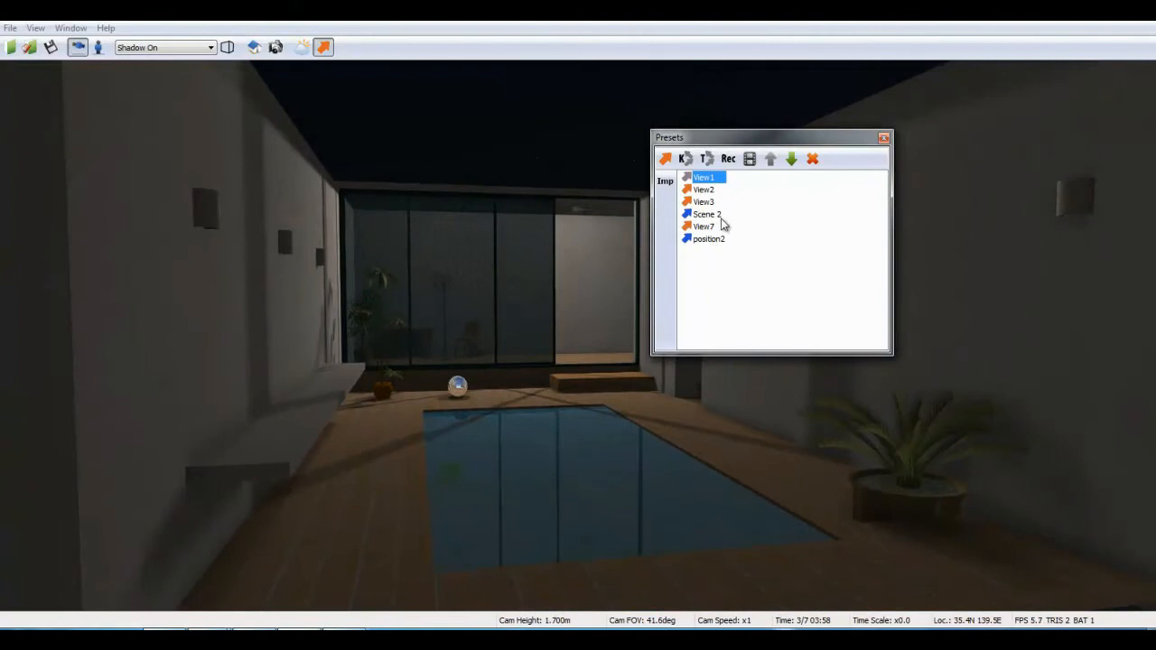
mouse_move(727, 308)
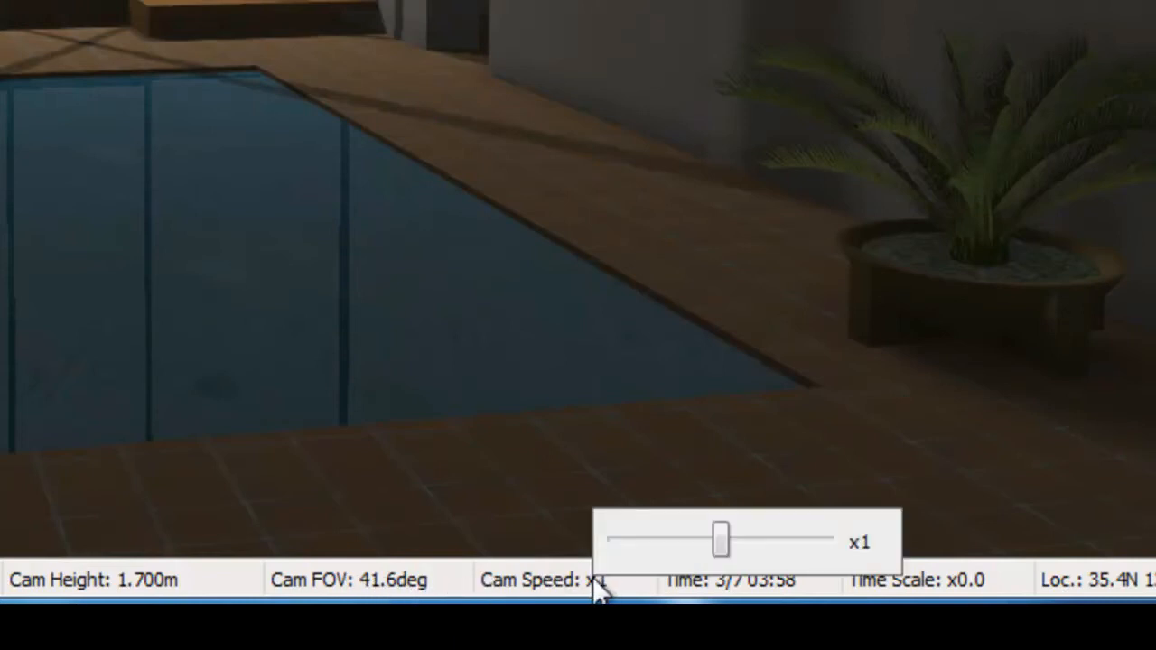
drag(720, 539, 696, 539)
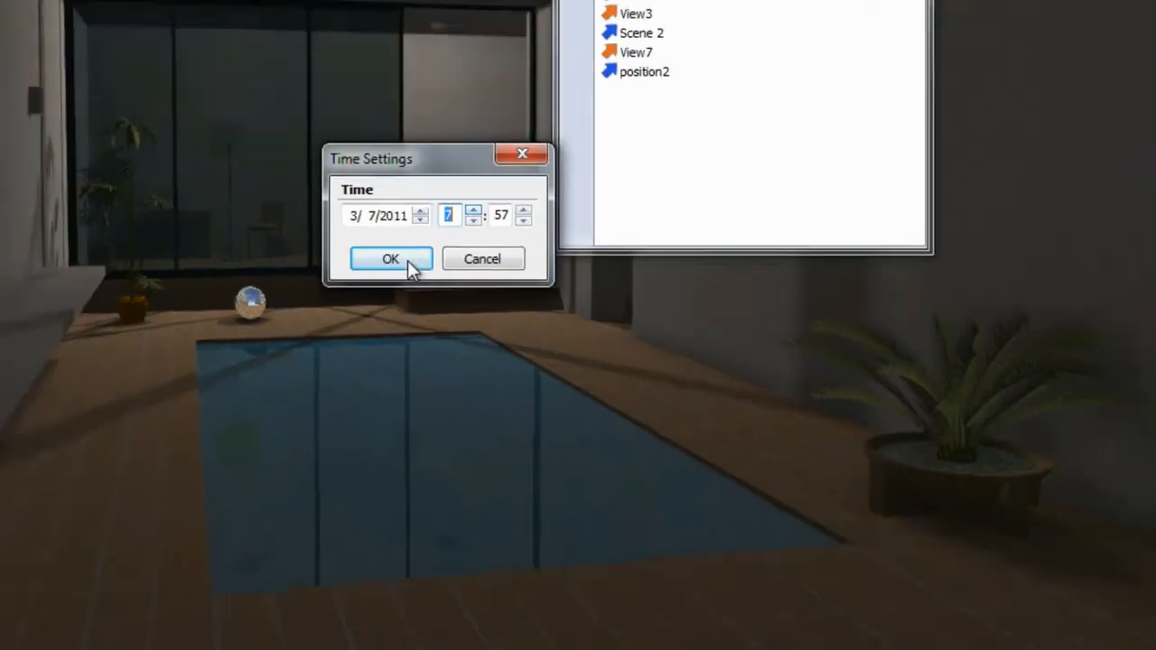
click(390, 259)
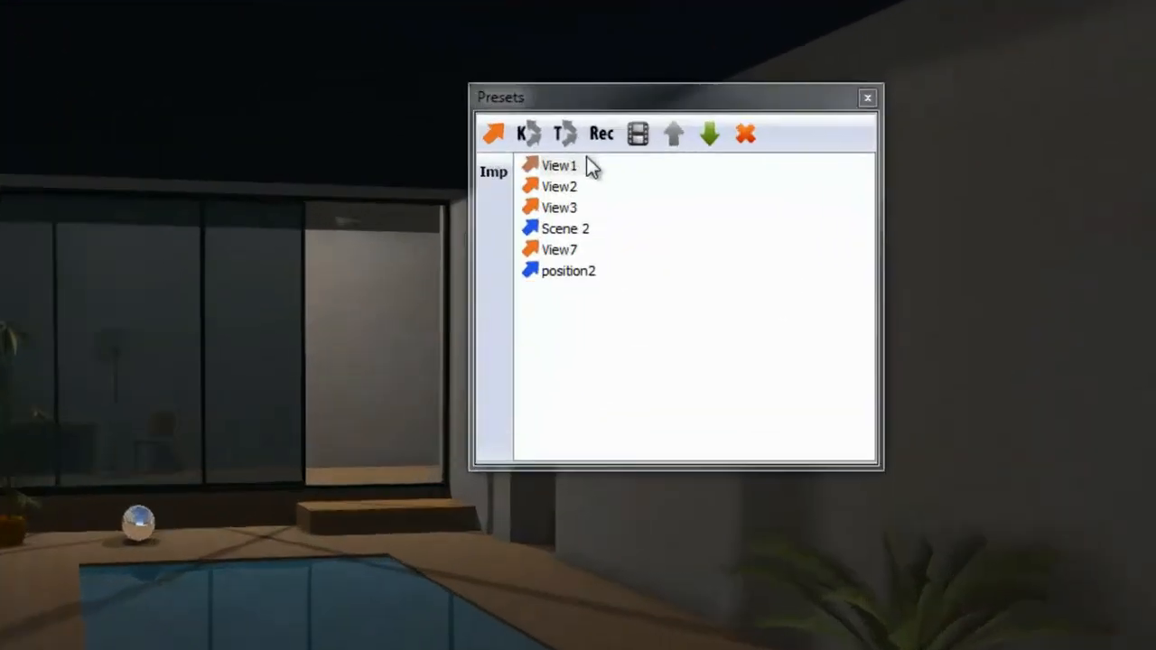
Select saved views View1 through position2 and turn them into keyframe animation Path1.
double_click(558, 165)
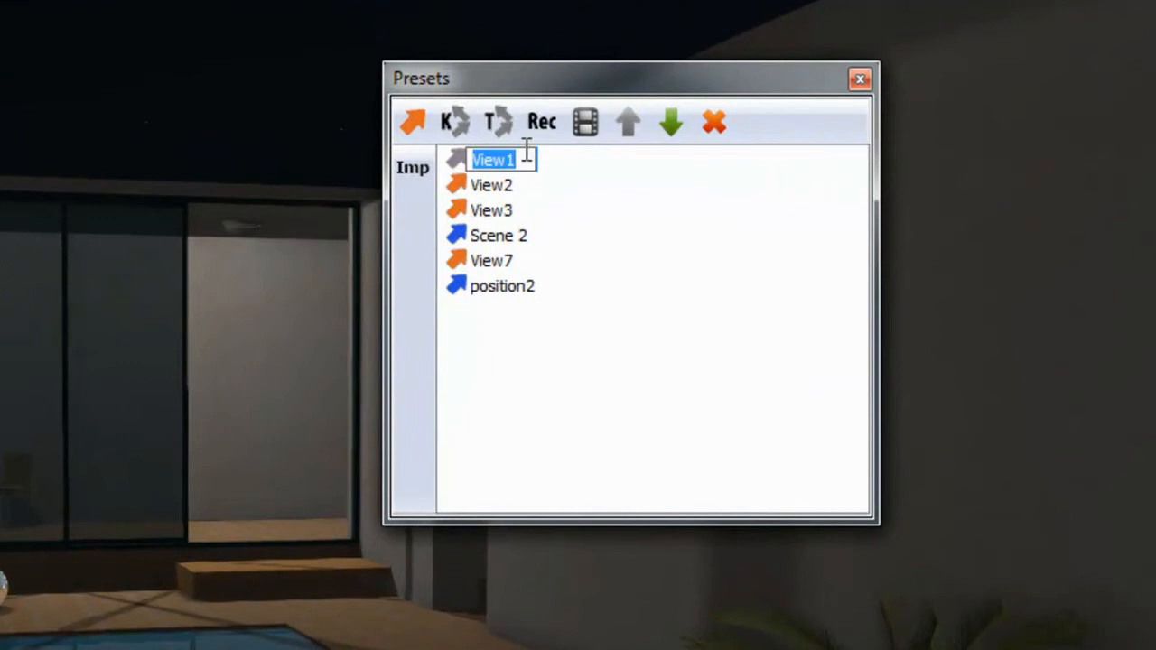
click(492, 185)
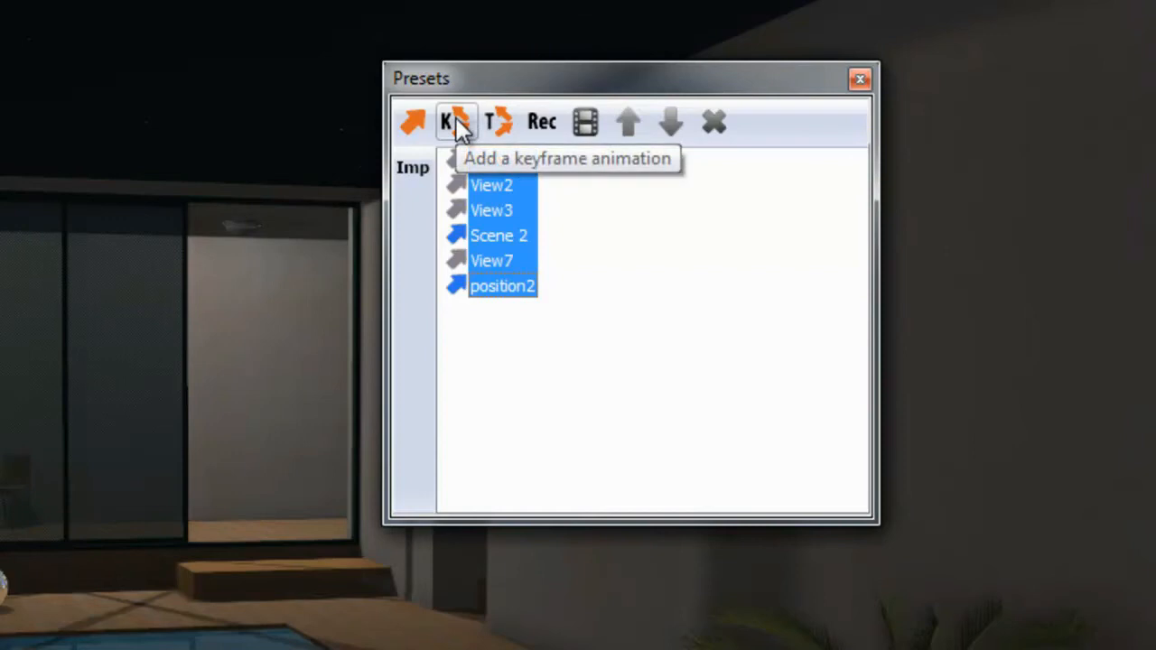
click(456, 122)
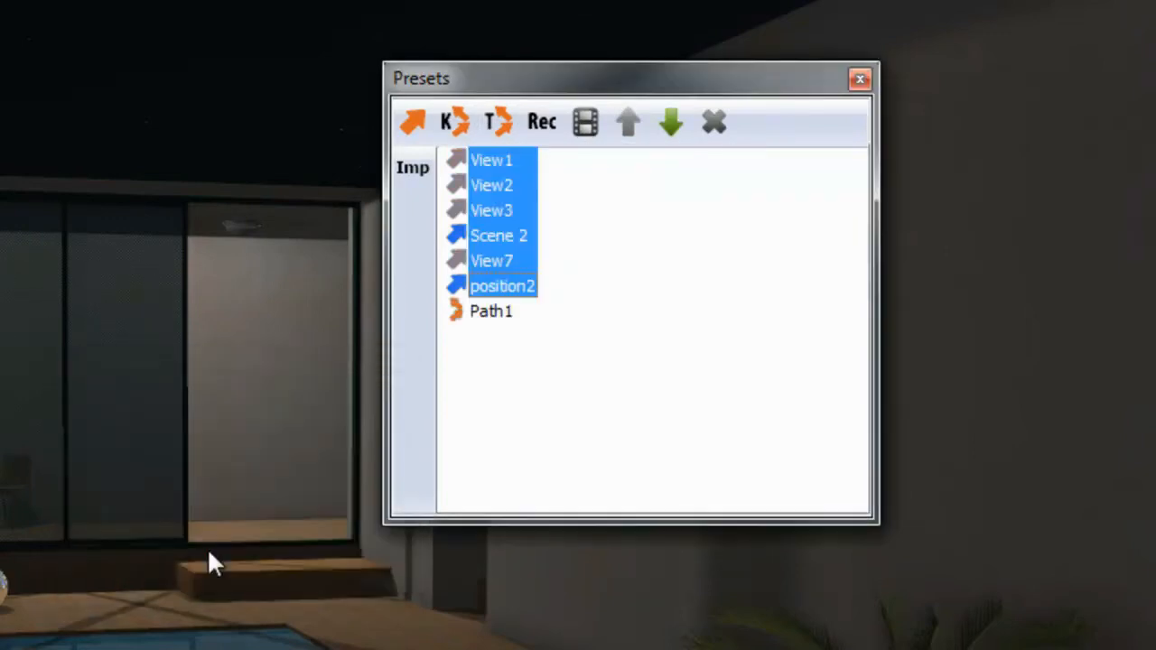
click(490, 310)
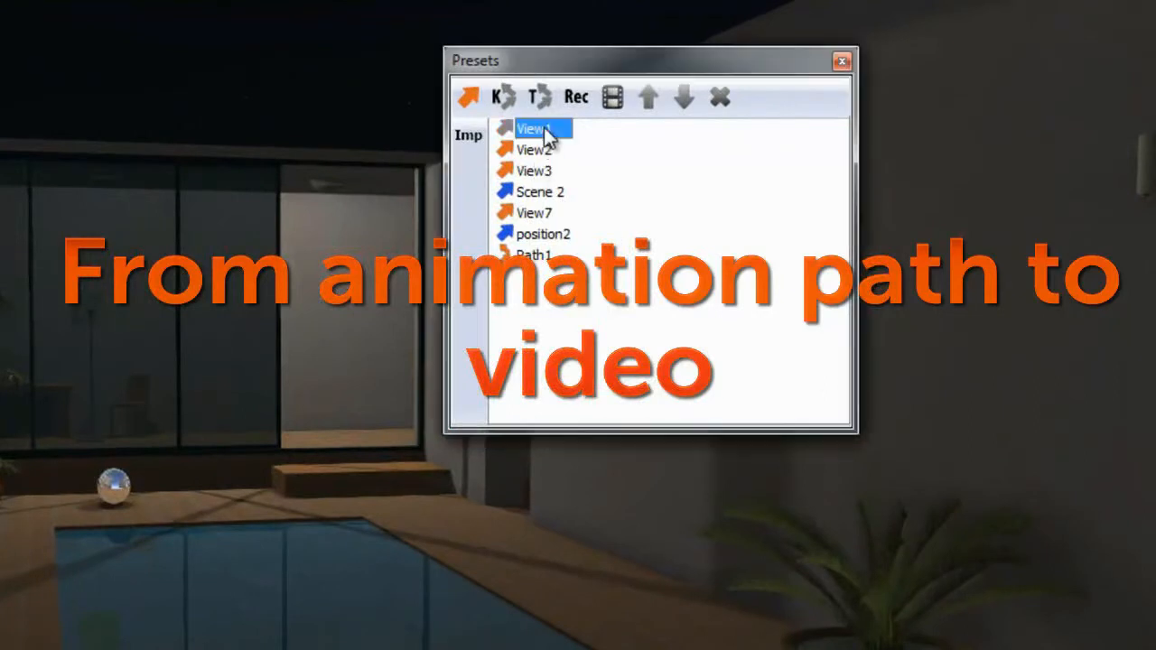
click(534, 170)
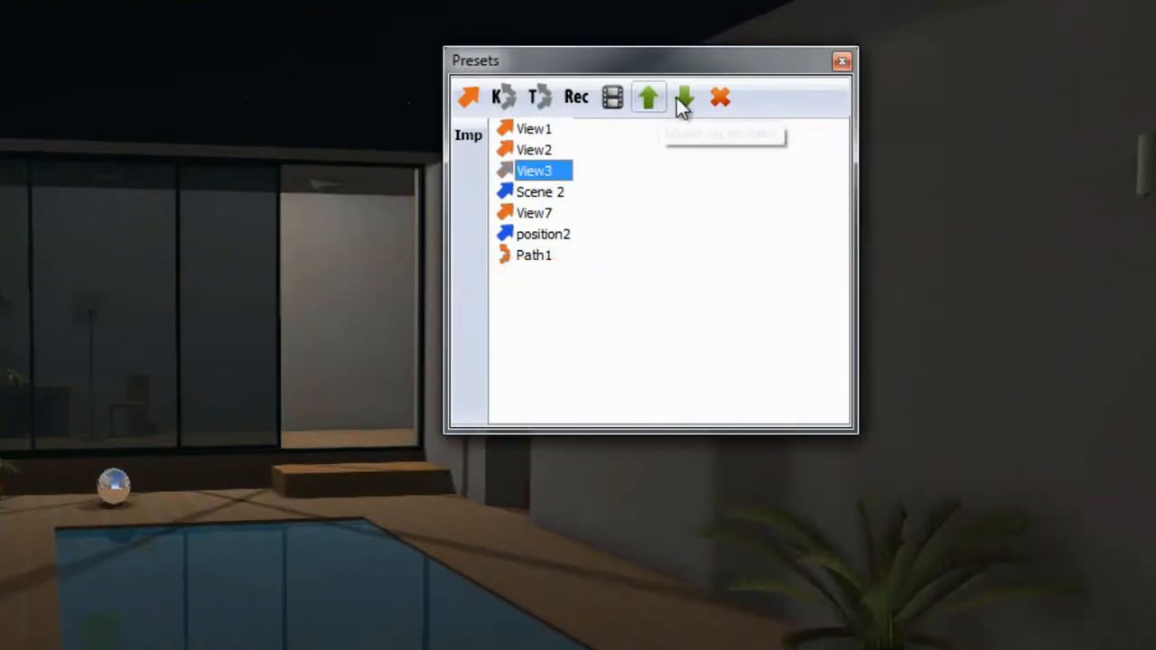
click(684, 98)
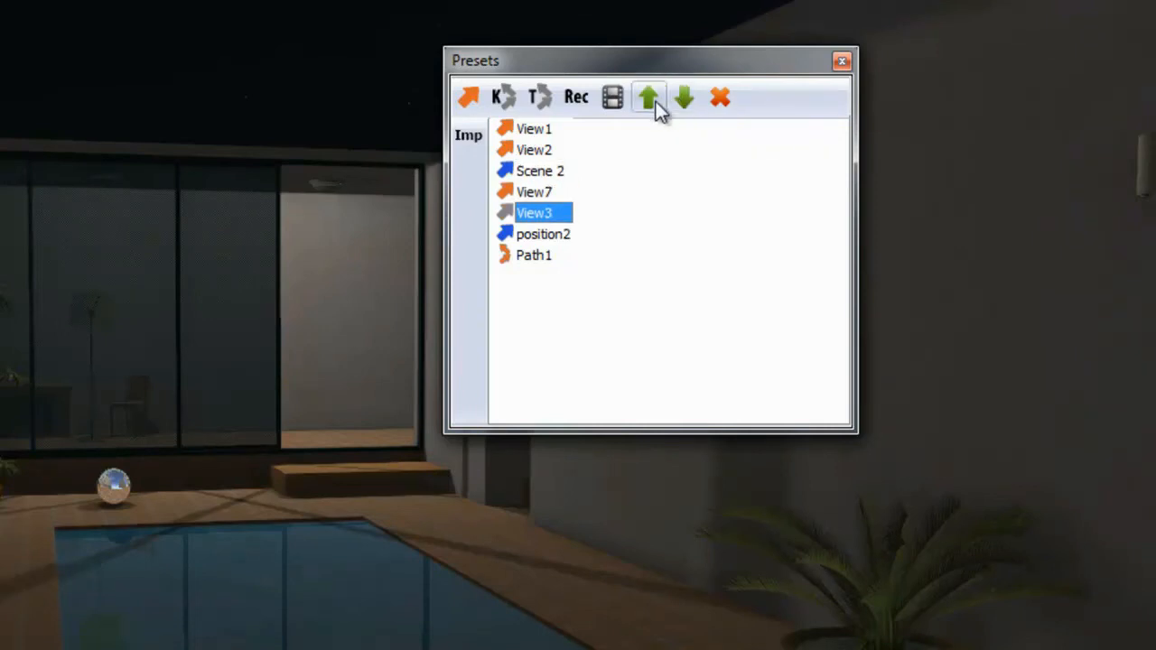
click(647, 98)
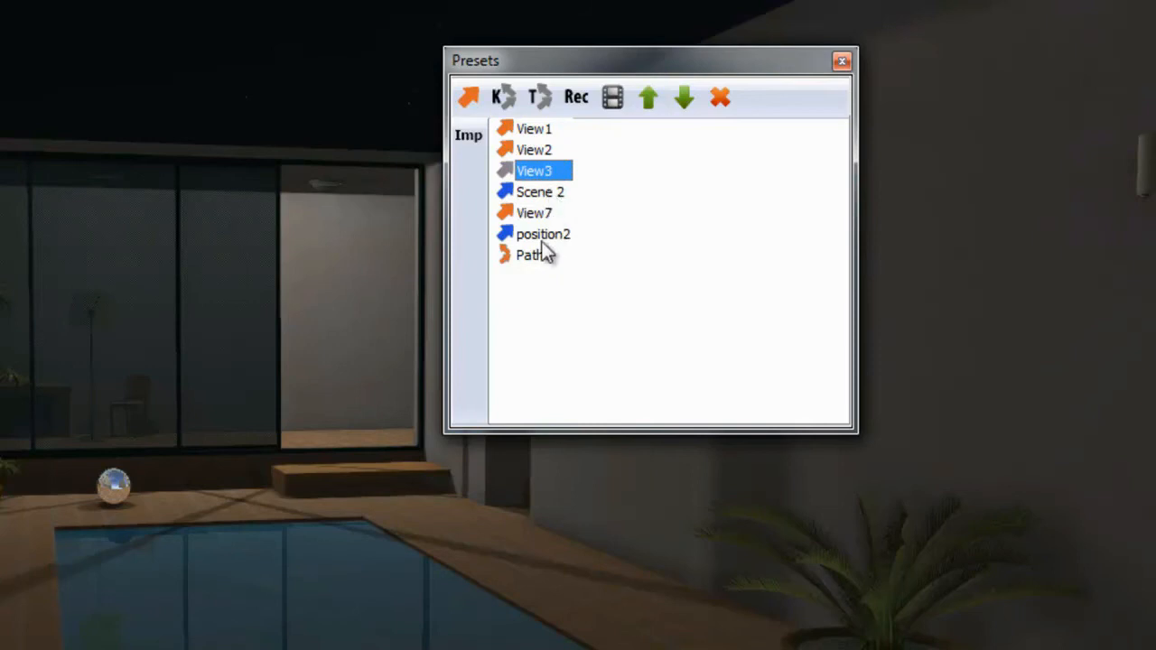
click(533, 255)
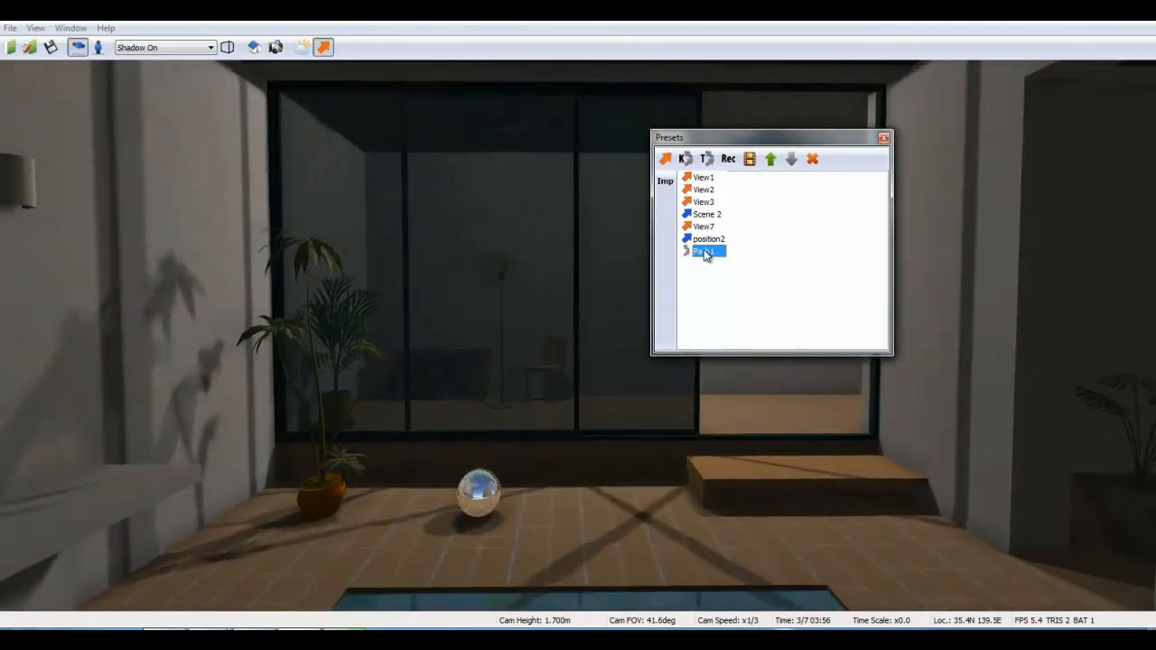
Play the Path1 walkthrough, then open Movie Settings and list the video Type options.
double_click(707, 251)
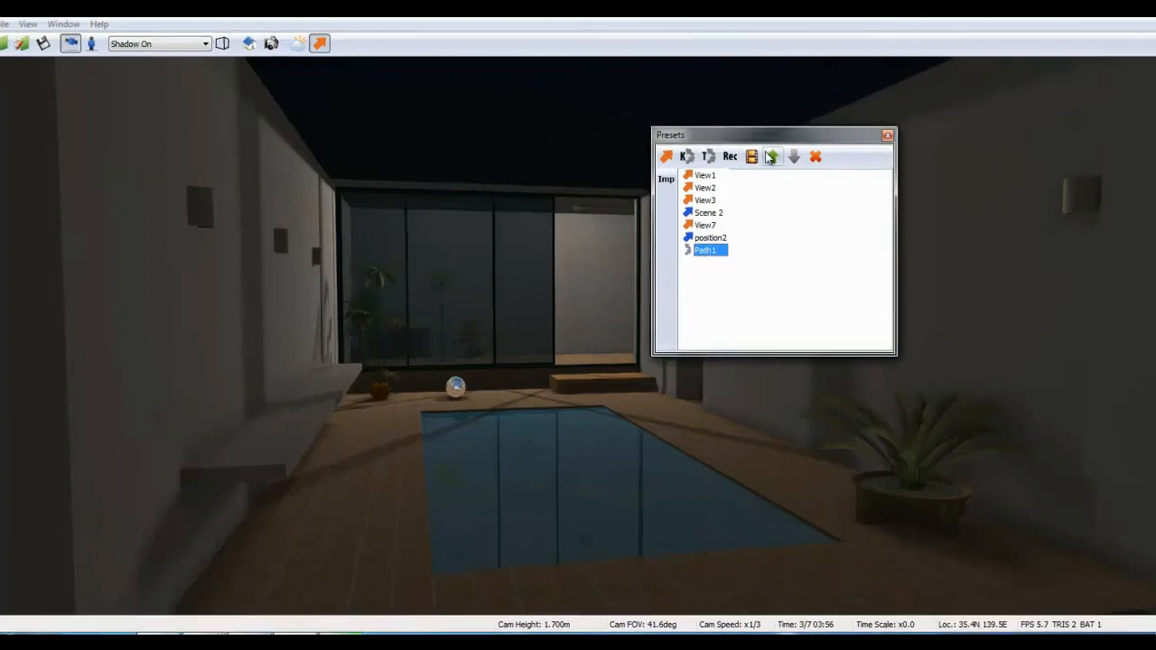
click(752, 157)
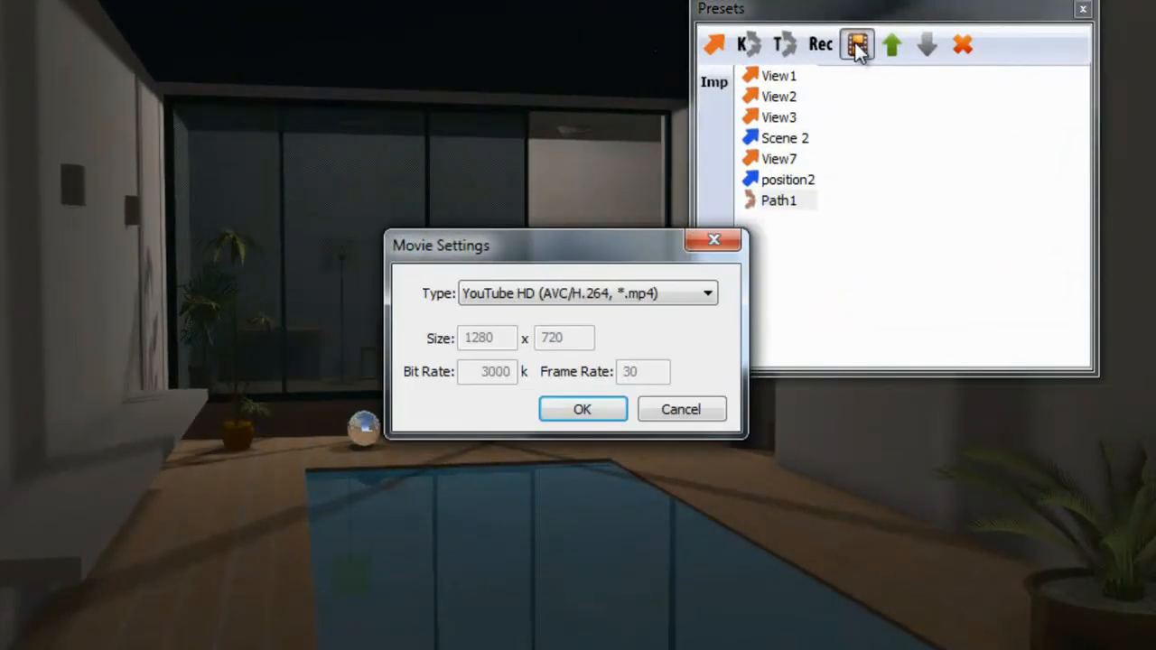
click(708, 293)
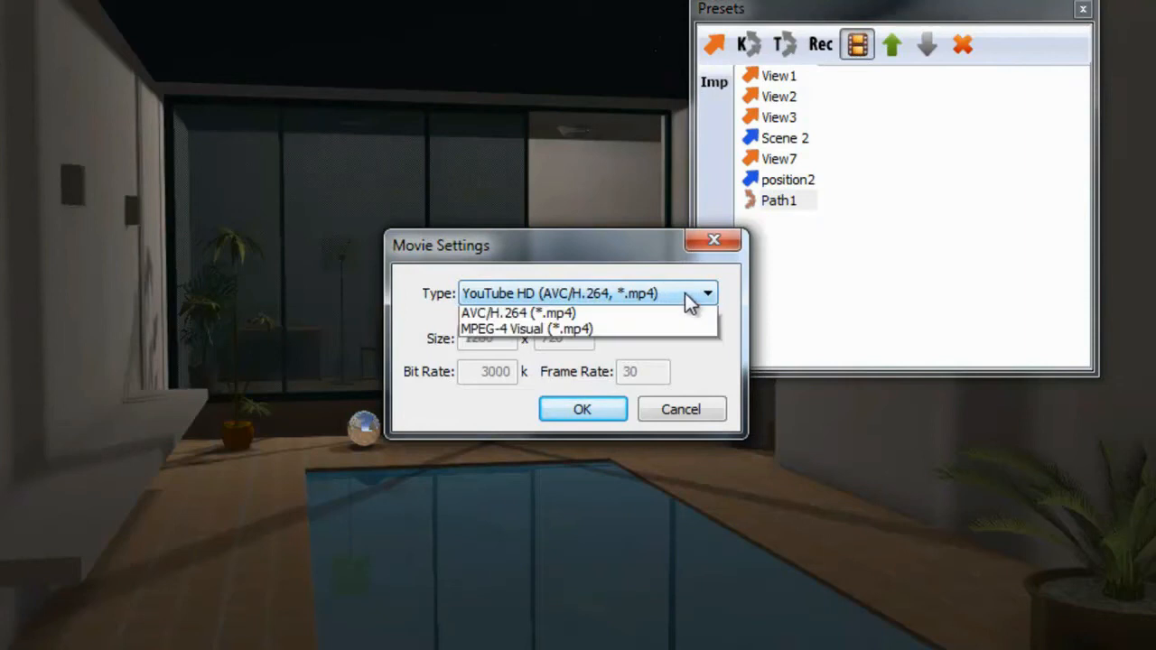